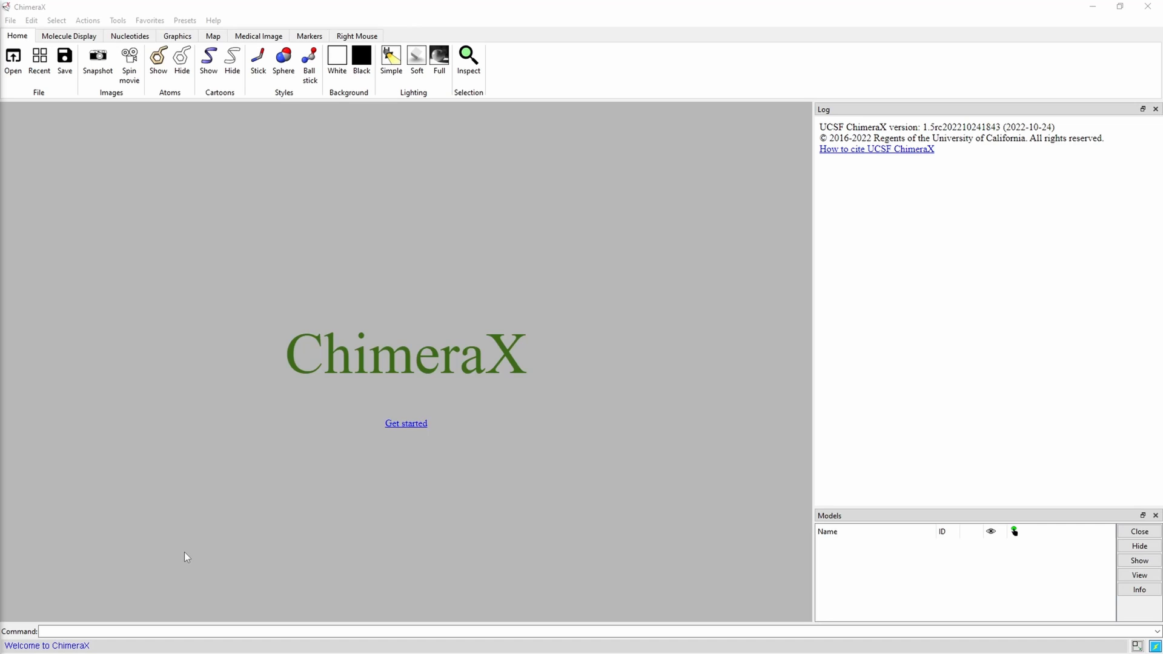
pyautogui.moveTo(433, 432)
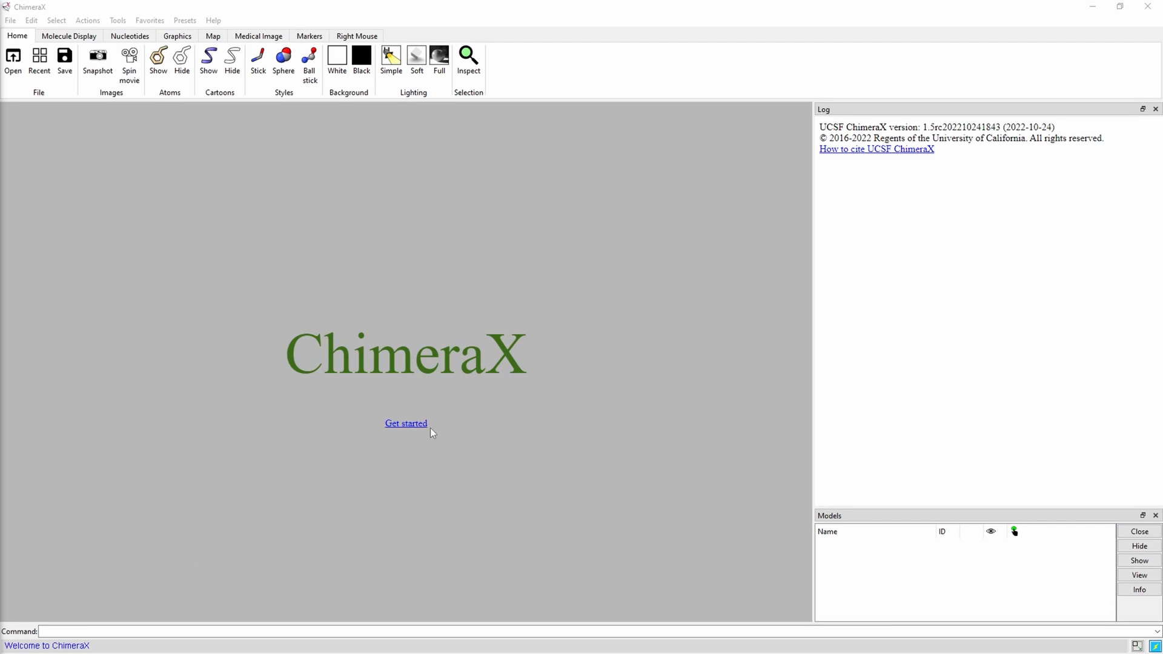
# - Open the Quick Start Guide from the welcome page's 'Get started' link
pyautogui.click(406, 423)
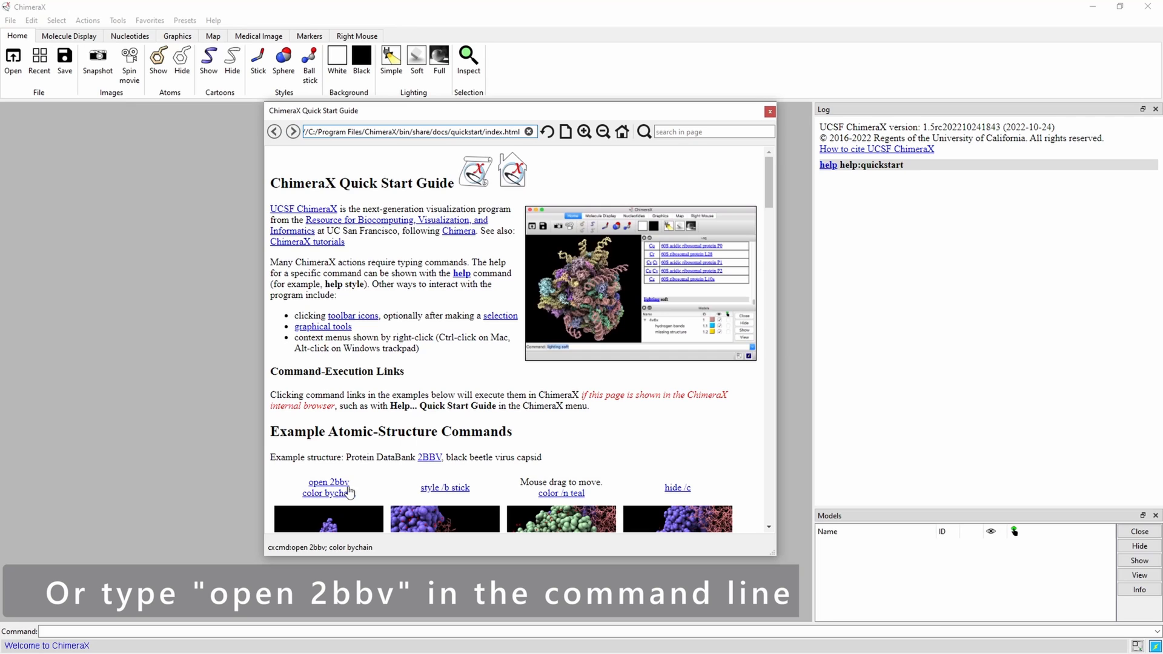
# - Load 2bbv colored by chain via the guide's example link, then close the guide
pyautogui.click(322, 493)
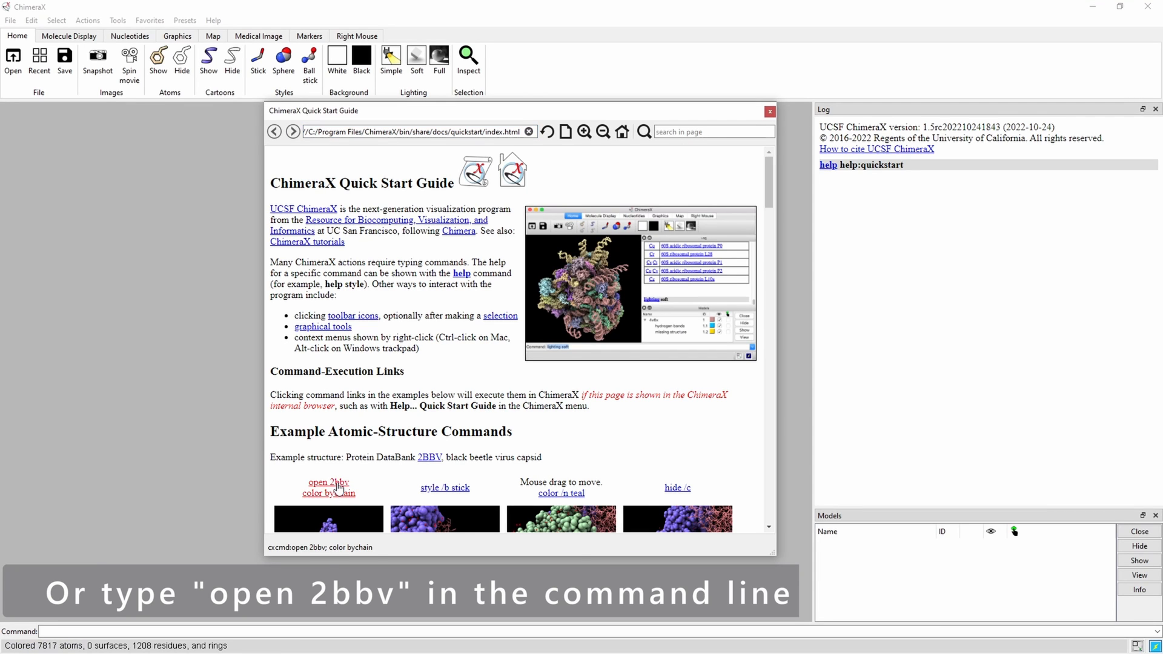
pyautogui.click(329, 493)
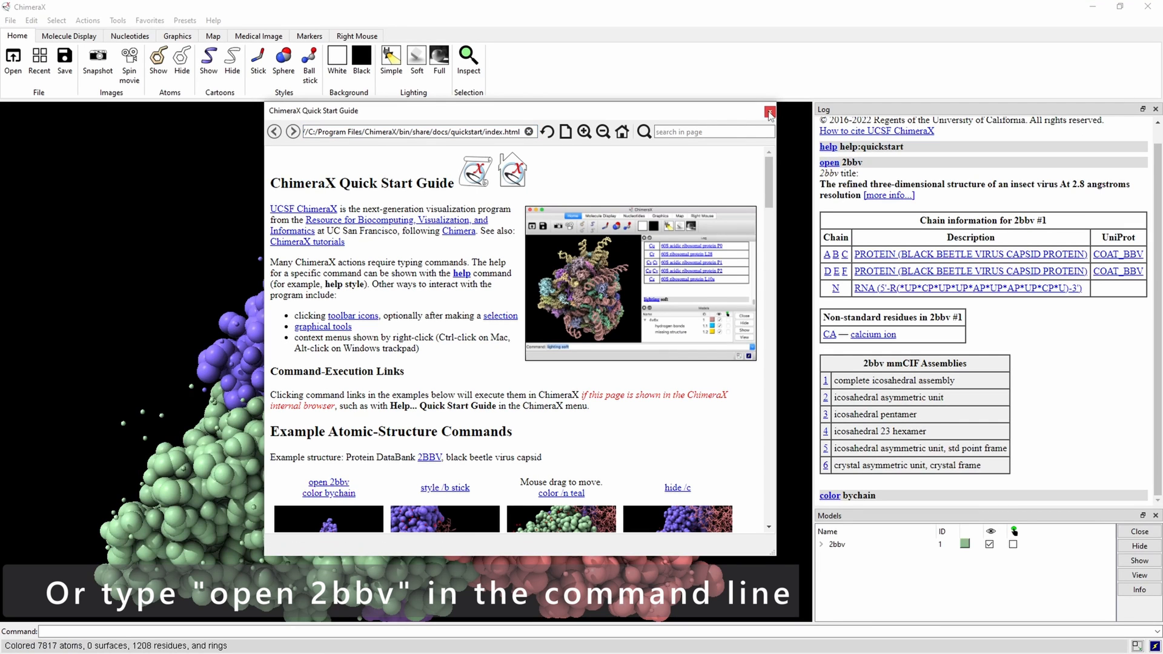
pyautogui.click(770, 110)
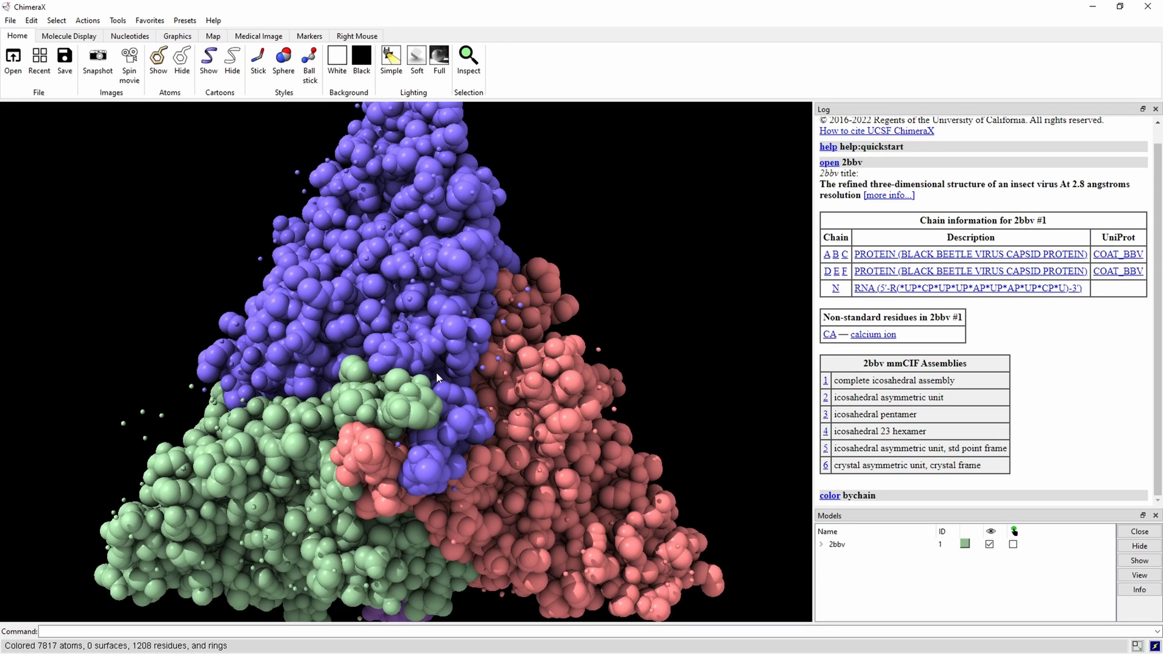
# - Rotate the capsid slightly and enter 'save C:\directory\filename.png' in the command line
pyautogui.moveTo(437, 334); pyautogui.dragTo(438, 364)
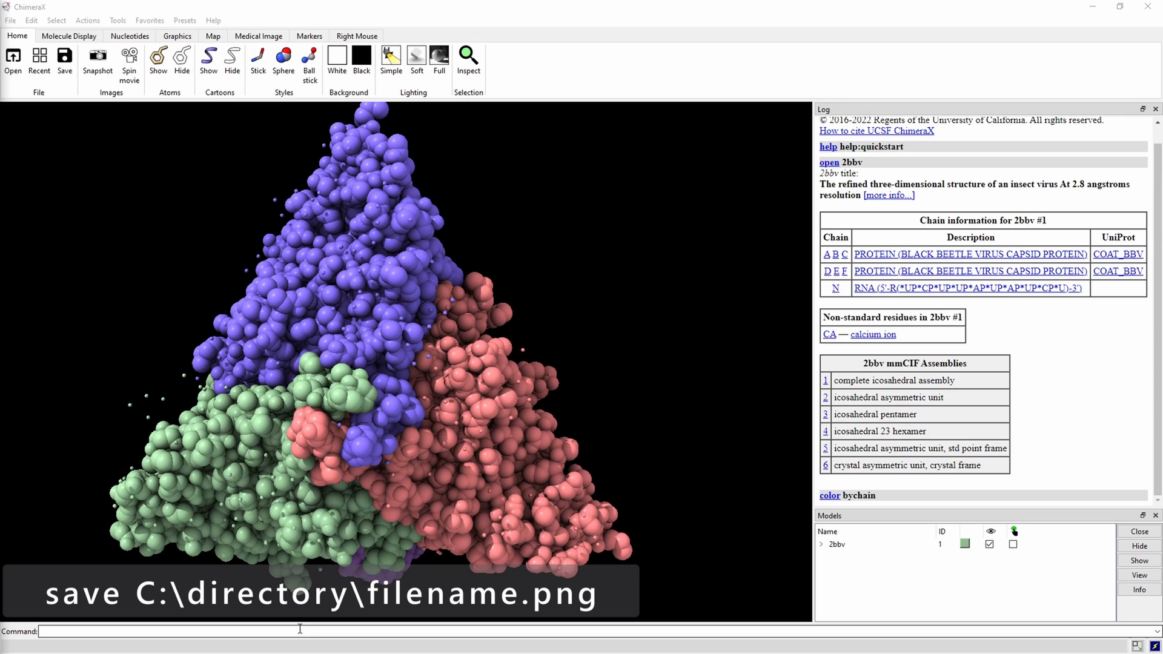
pyautogui.write('save C:\\directory\\filename.png')
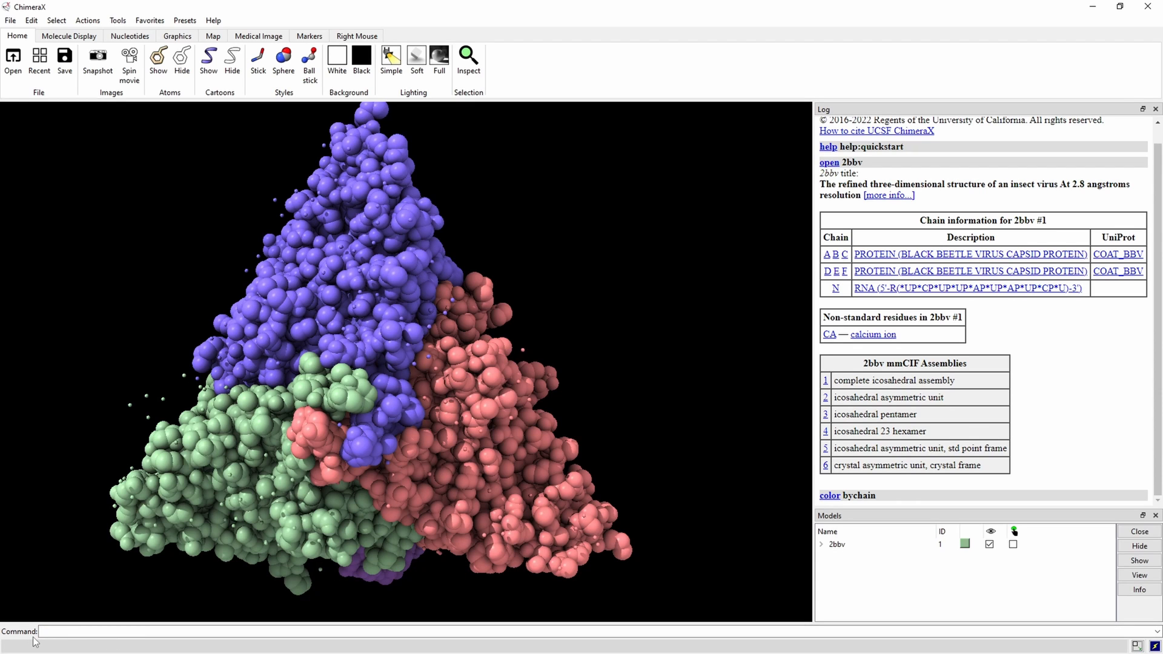
pyautogui.write('help save')
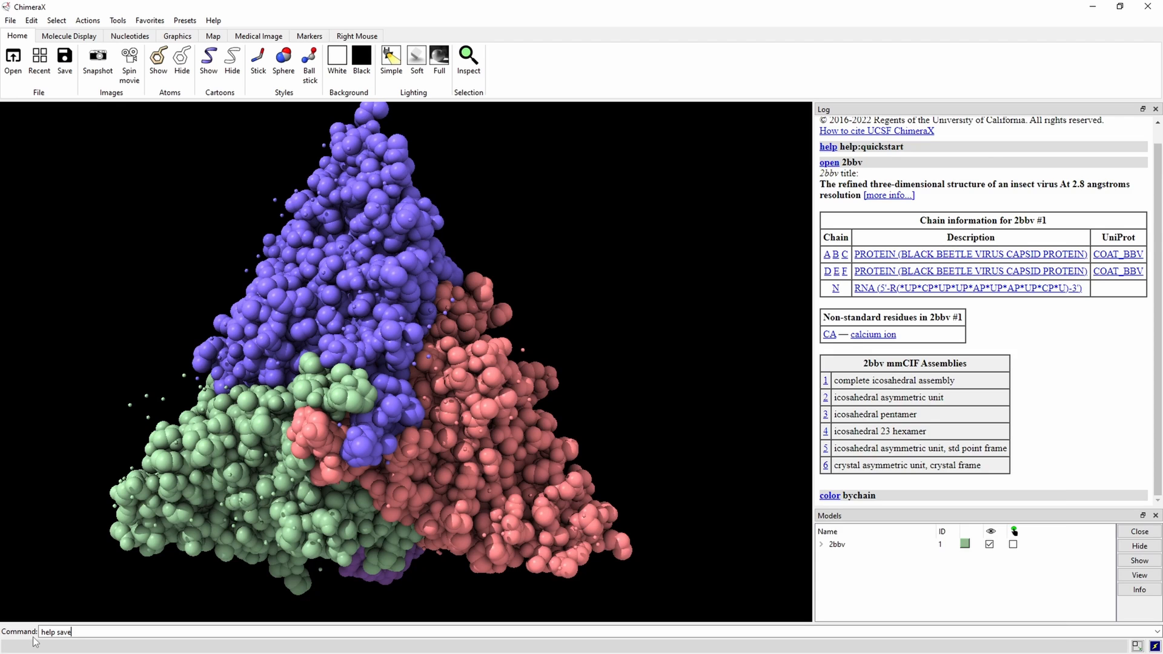
pyautogui.press('Return')
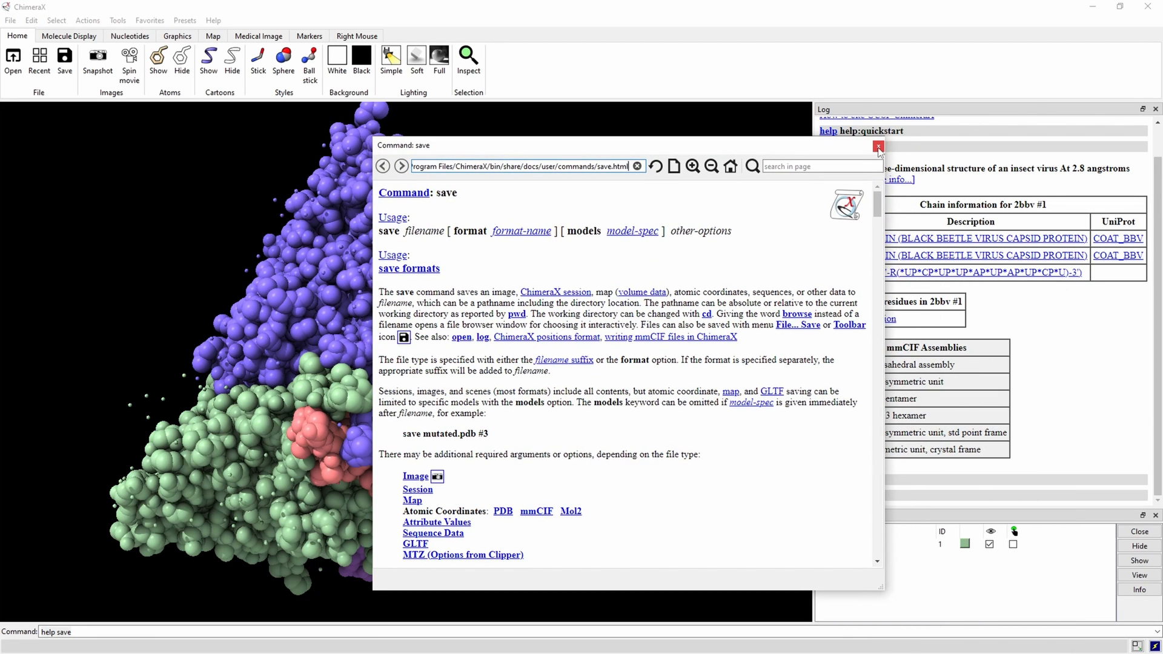
pyautogui.click(878, 146)
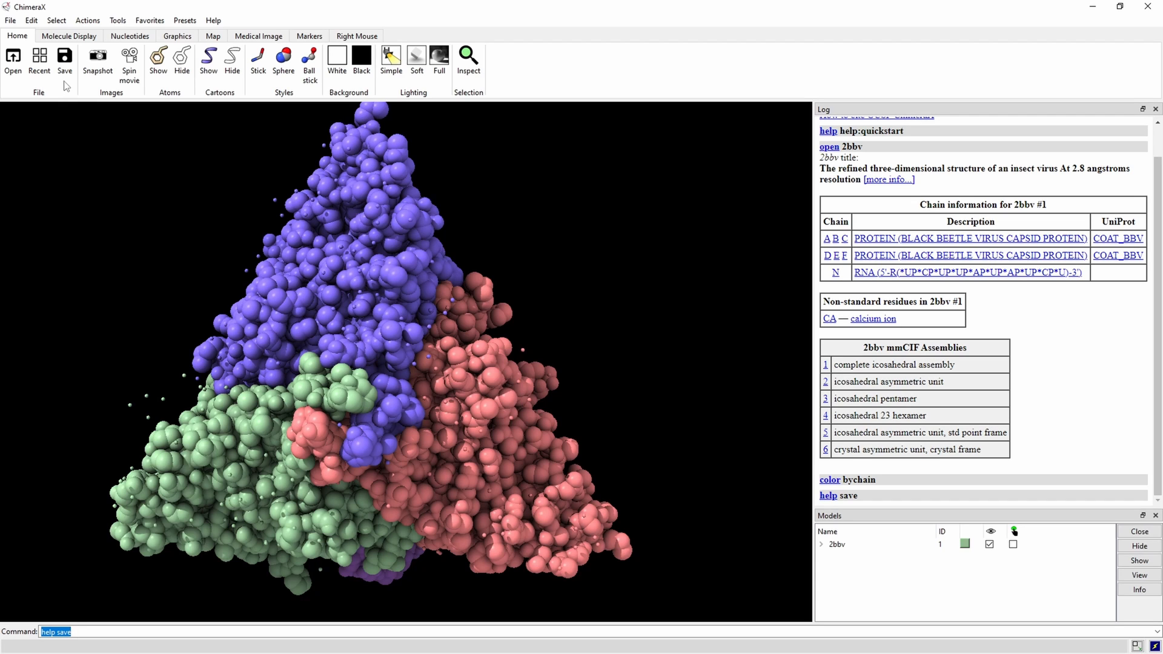
pyautogui.moveTo(101, 87)
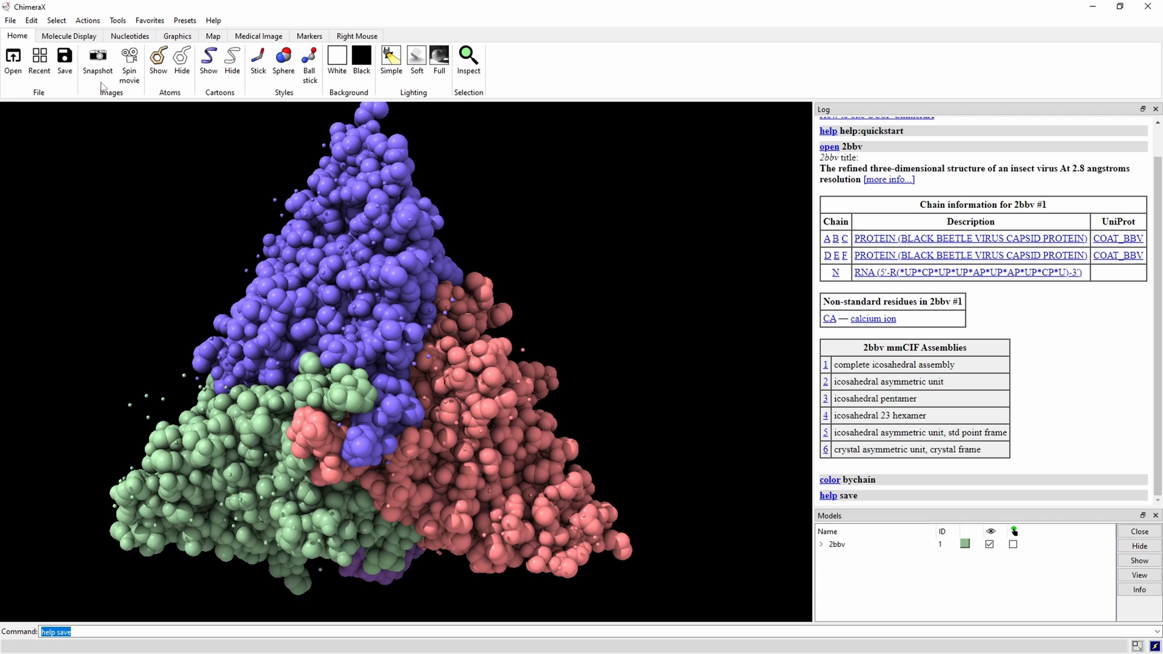
pyautogui.moveTo(129, 61)
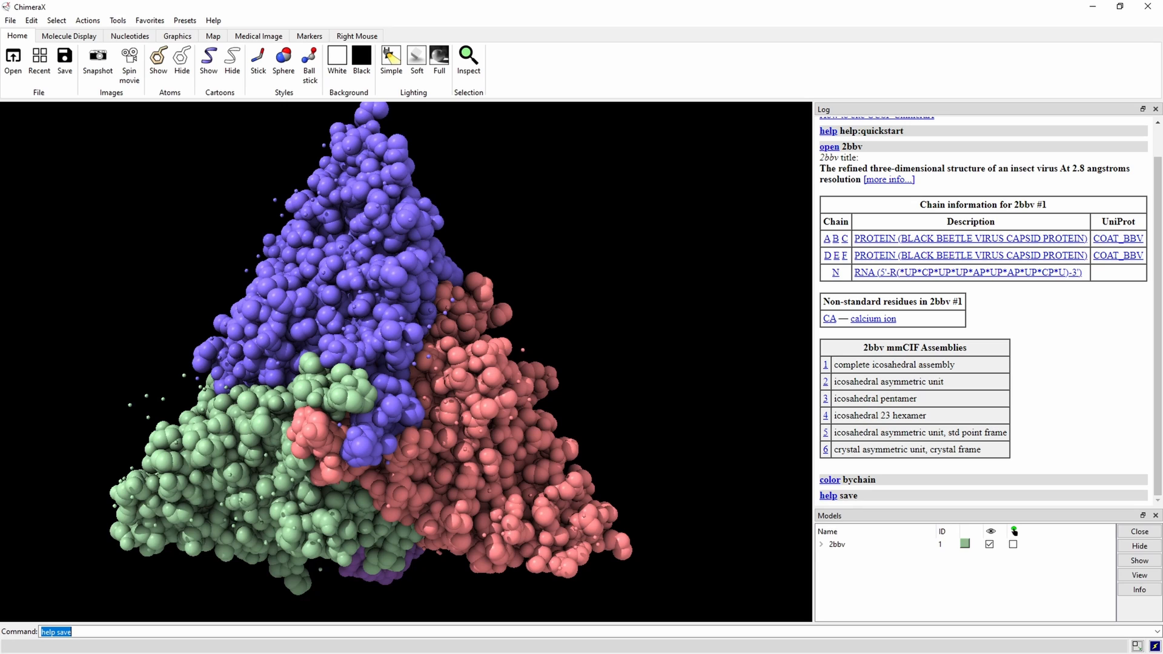
# - In Molecule Display, hide and re-show atoms, hide cartoons and show surfaces on the capsid
pyautogui.click(67, 35)
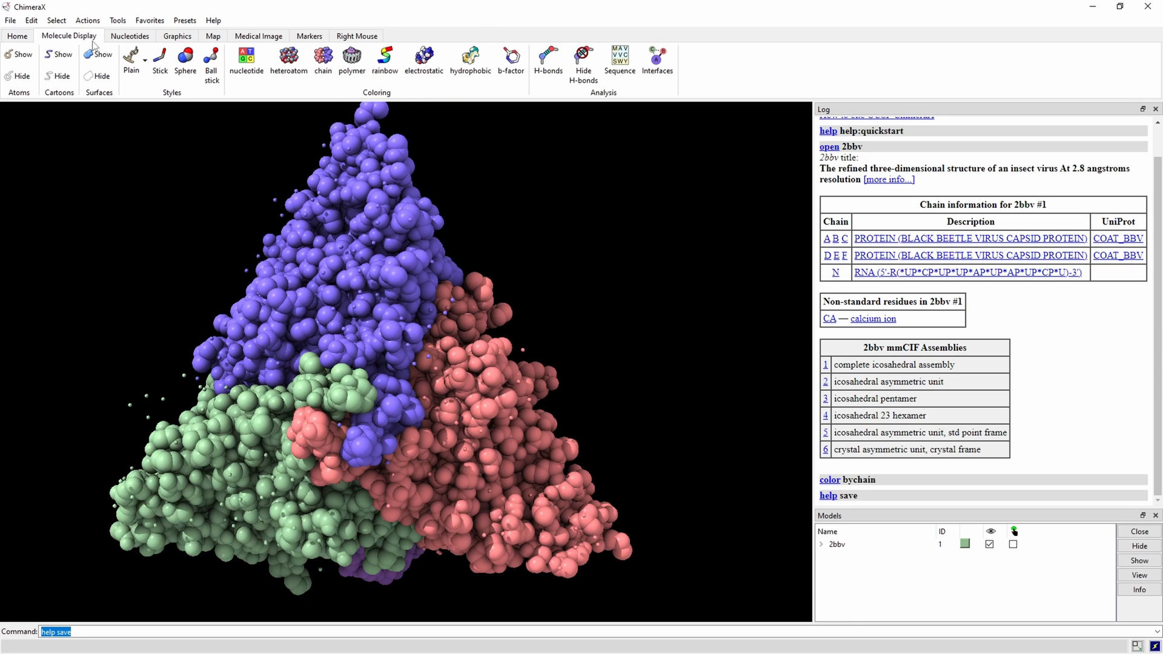
pyautogui.moveTo(28, 66)
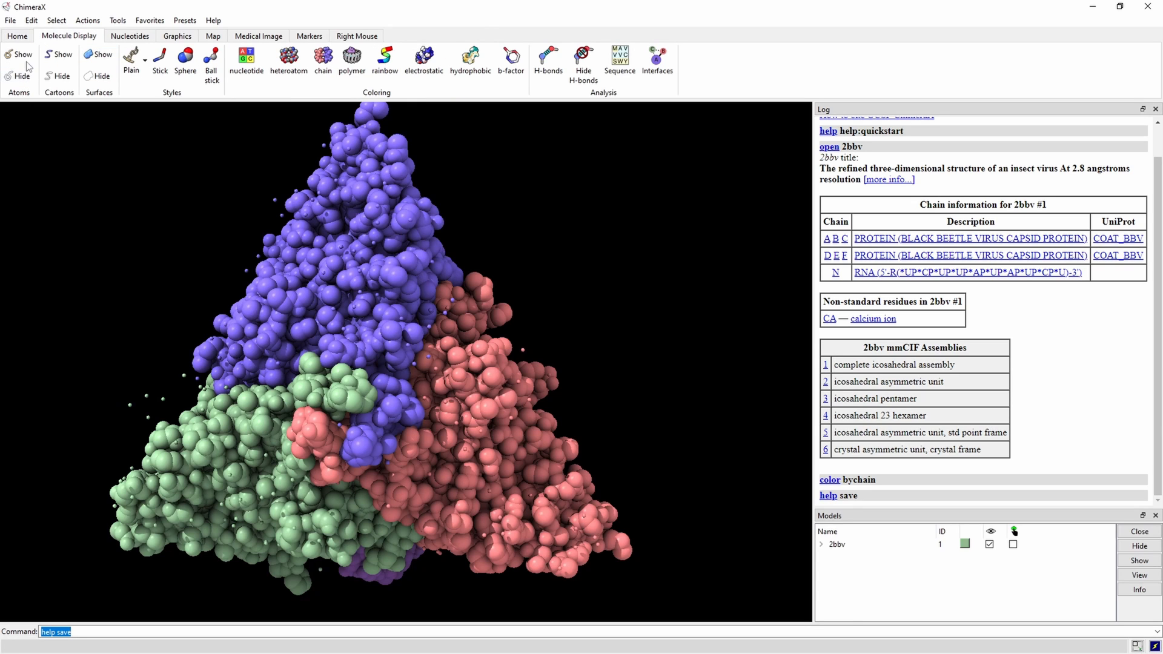
pyautogui.click(20, 75)
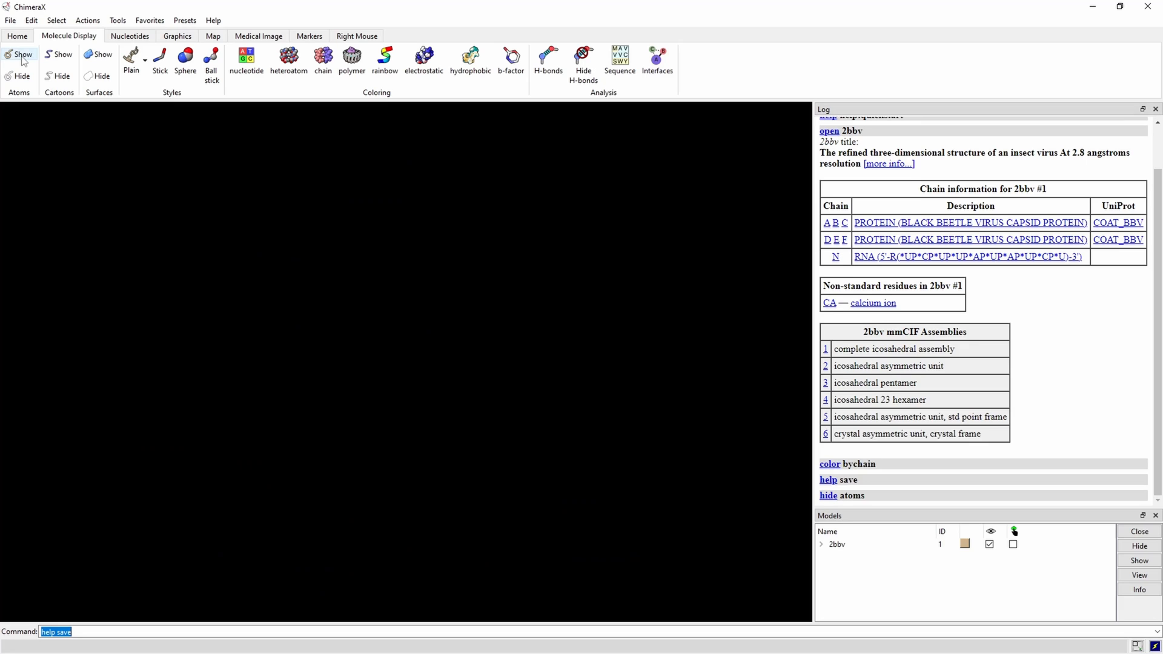
pyautogui.click(19, 57)
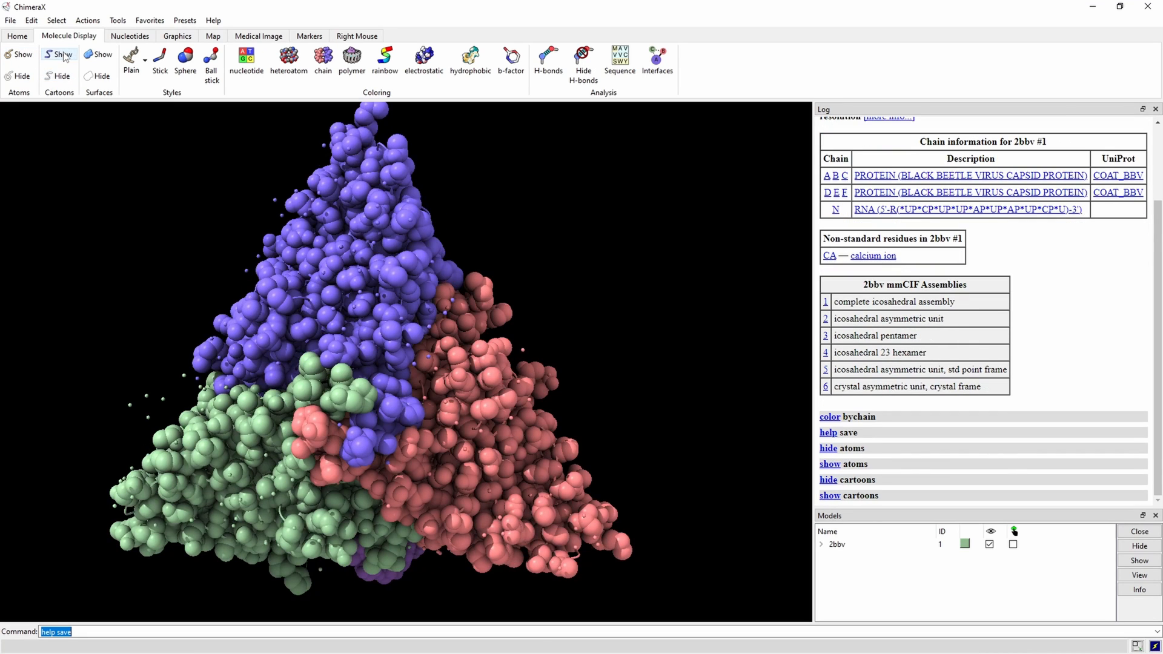
pyautogui.click(58, 75)
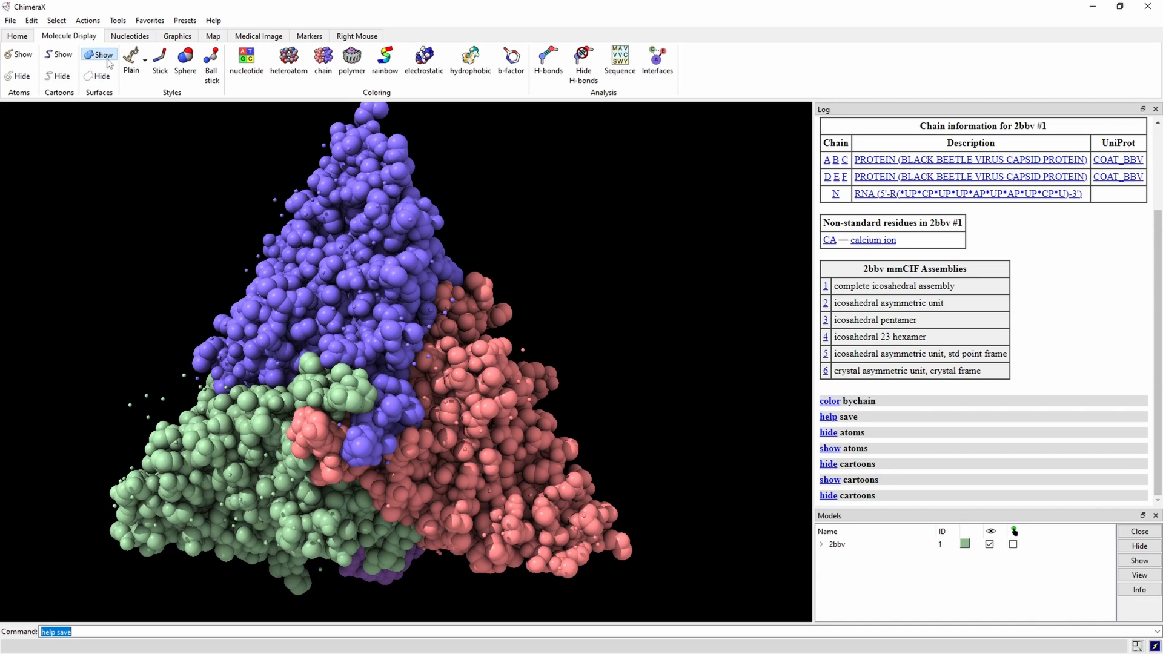
pyautogui.click(98, 55)
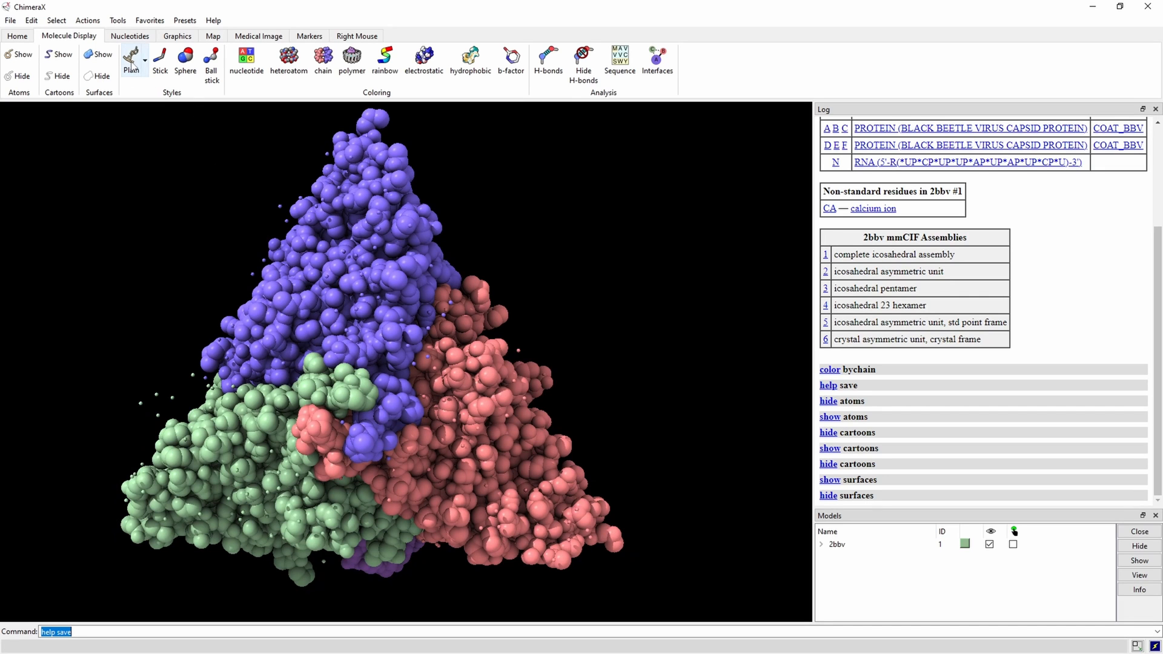
pyautogui.click(159, 59)
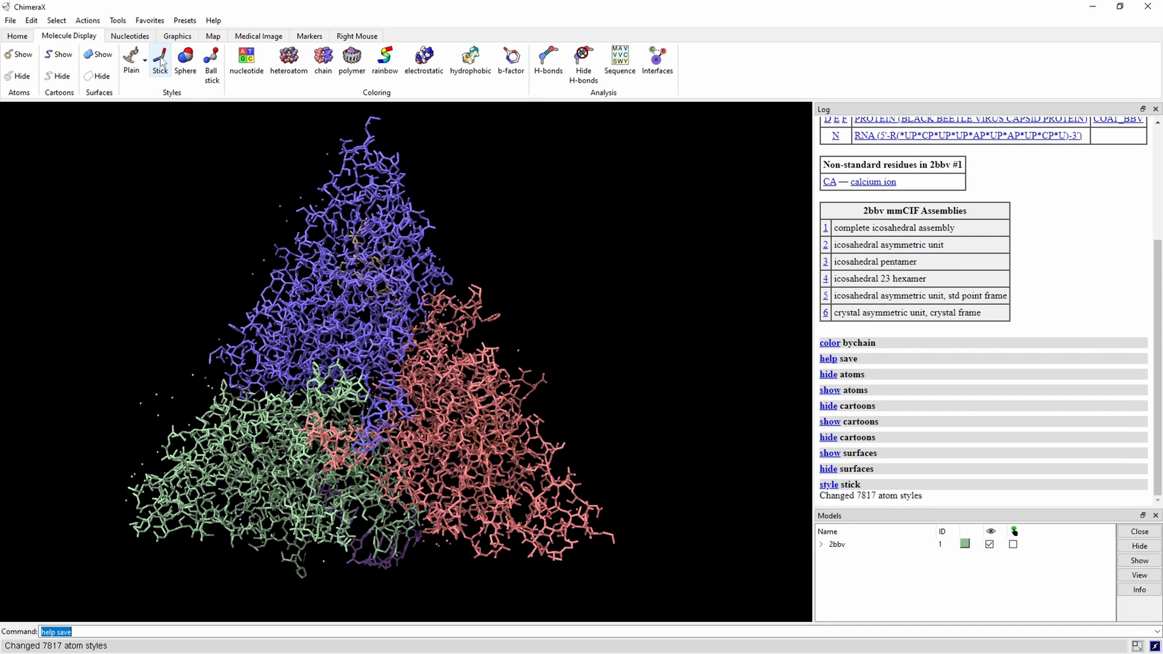
pyautogui.click(184, 60)
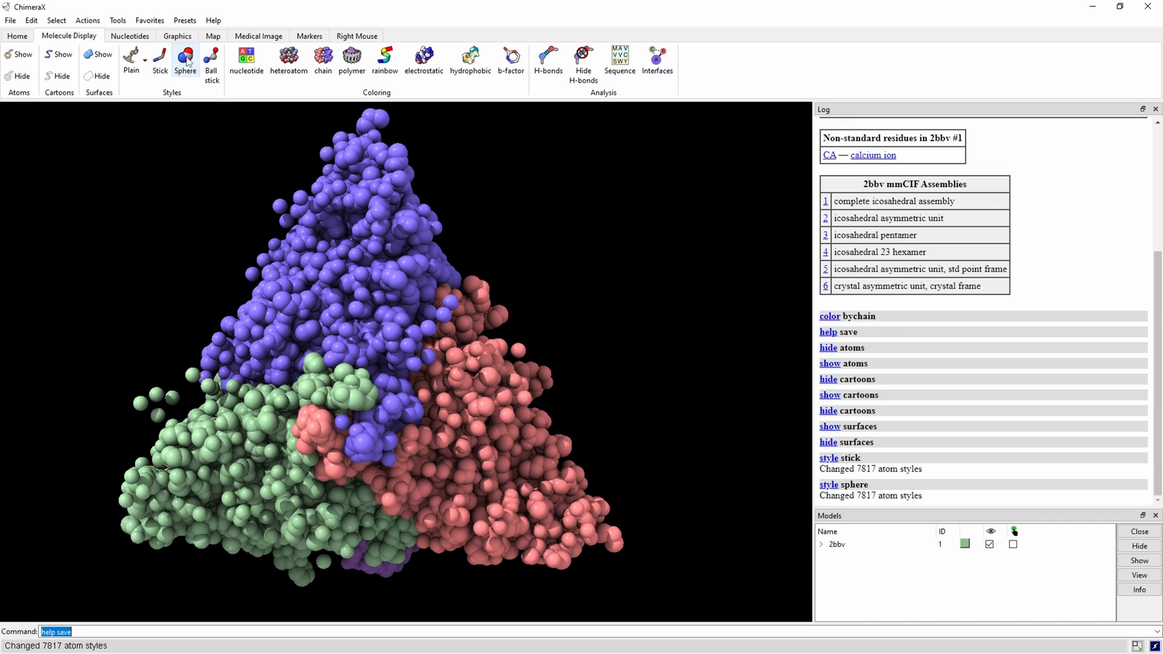
pyautogui.click(211, 60)
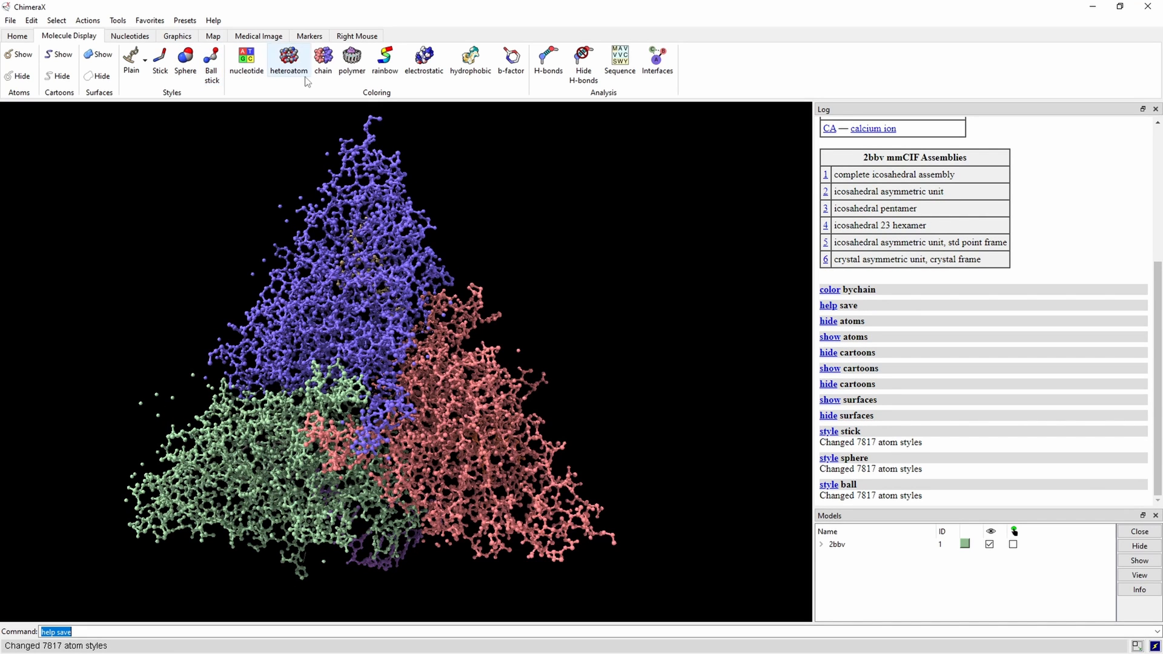
pyautogui.click(184, 59)
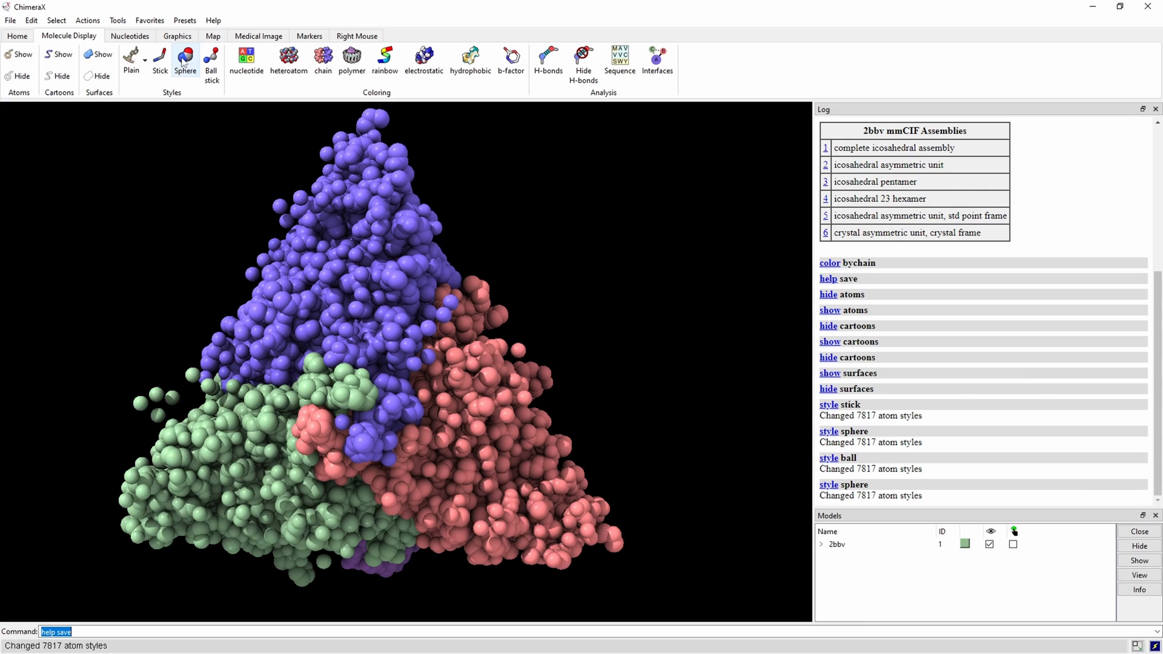
pyautogui.moveTo(296, 88)
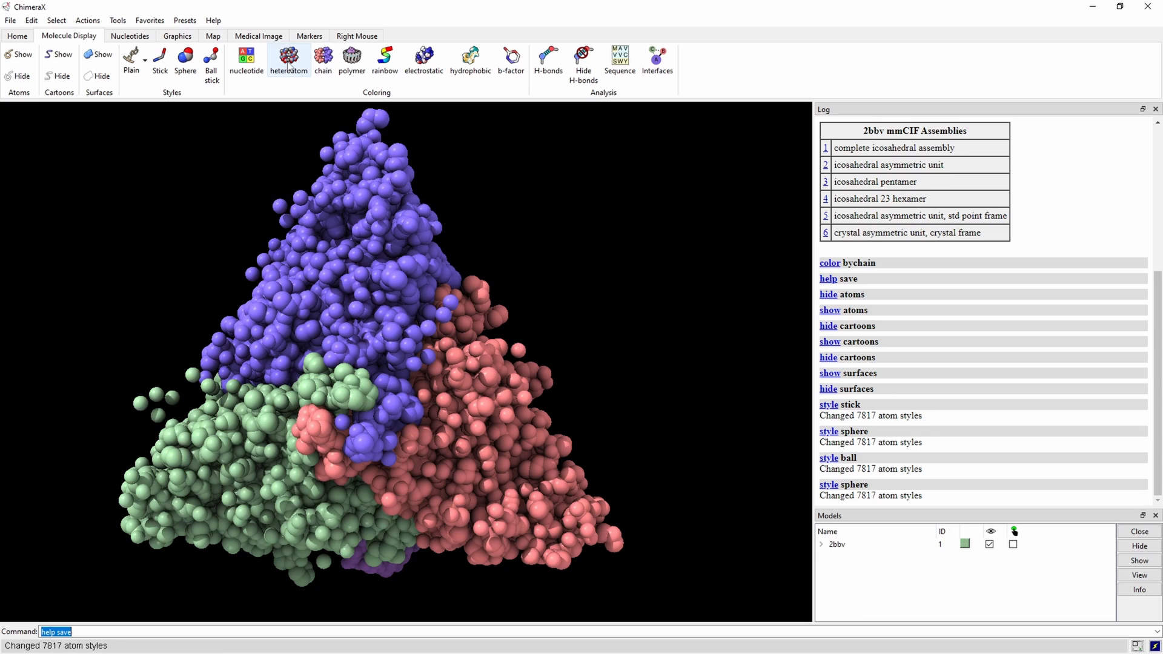
pyautogui.click(289, 58)
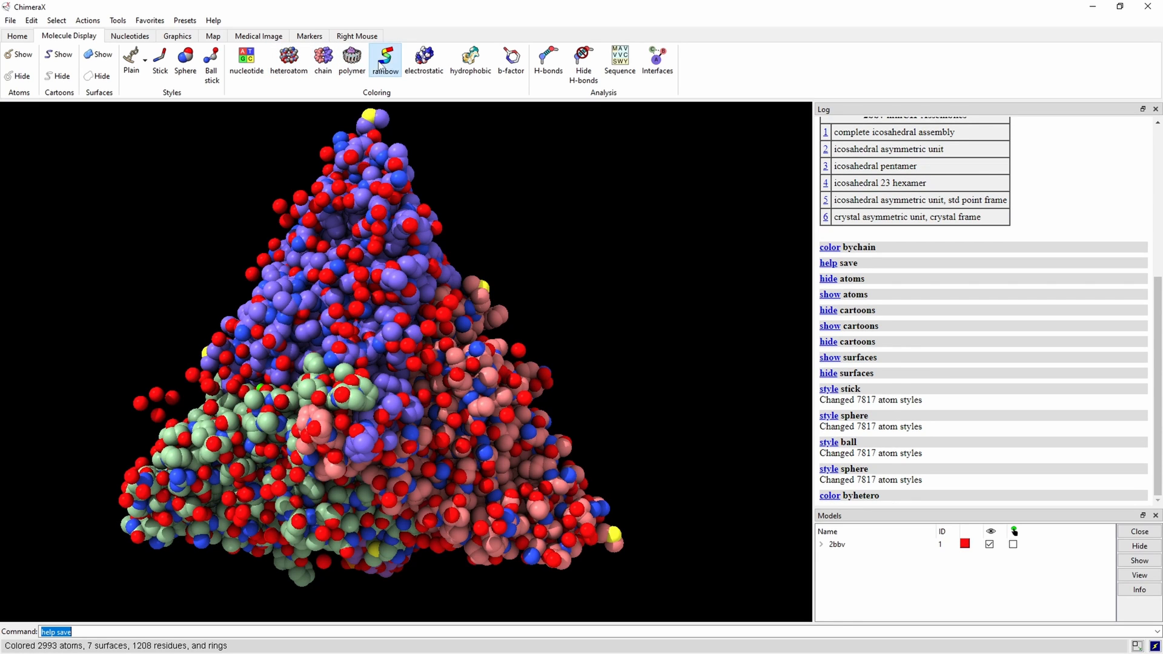
pyautogui.click(384, 58)
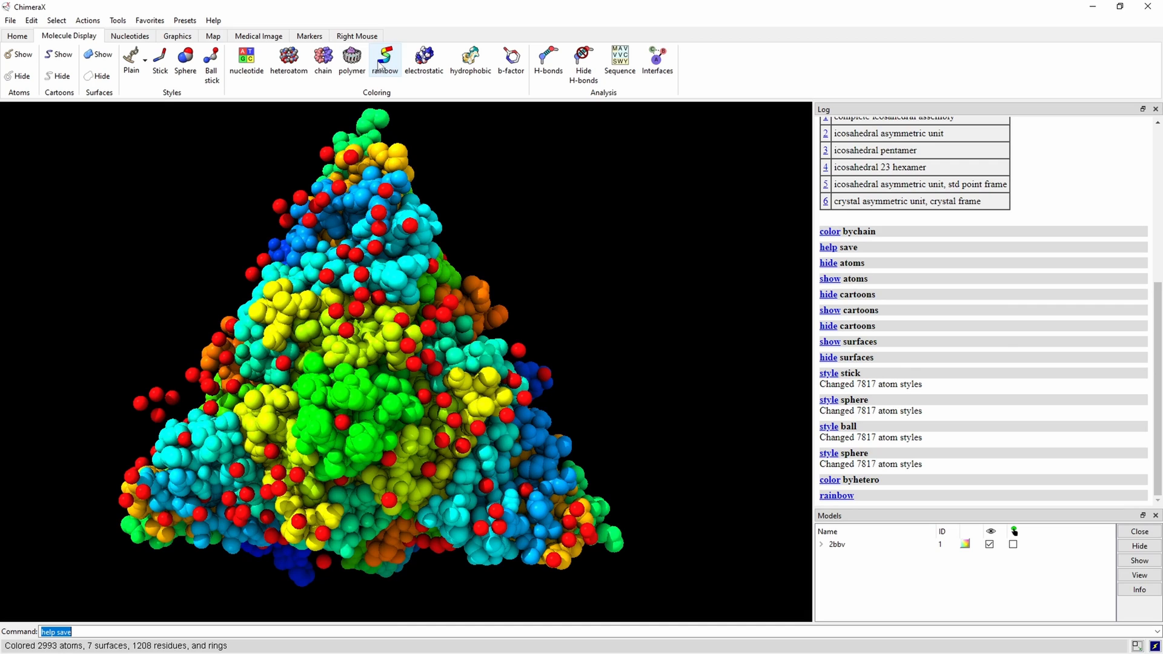
pyautogui.click(322, 59)
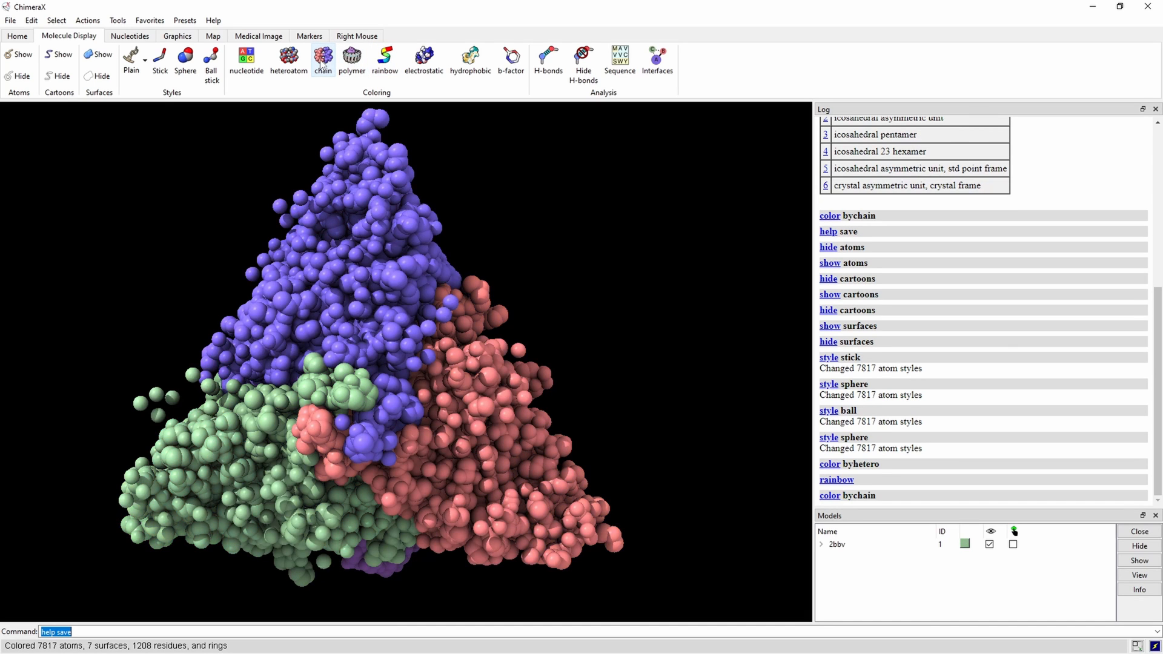
pyautogui.moveTo(184, 58)
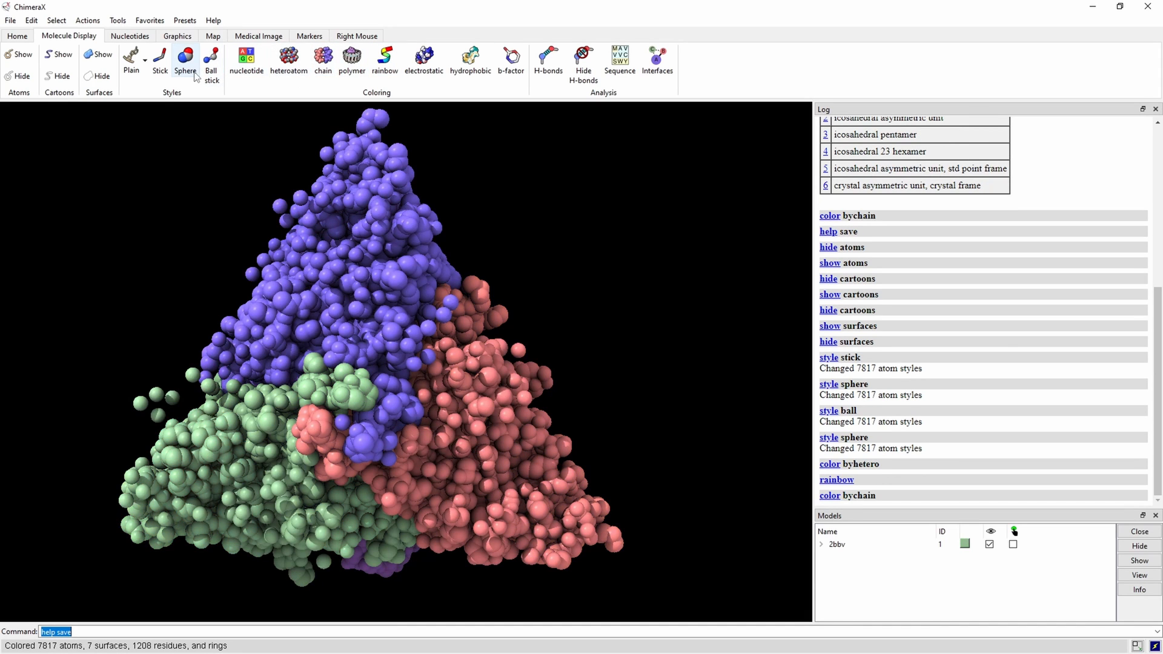
pyautogui.click(177, 35)
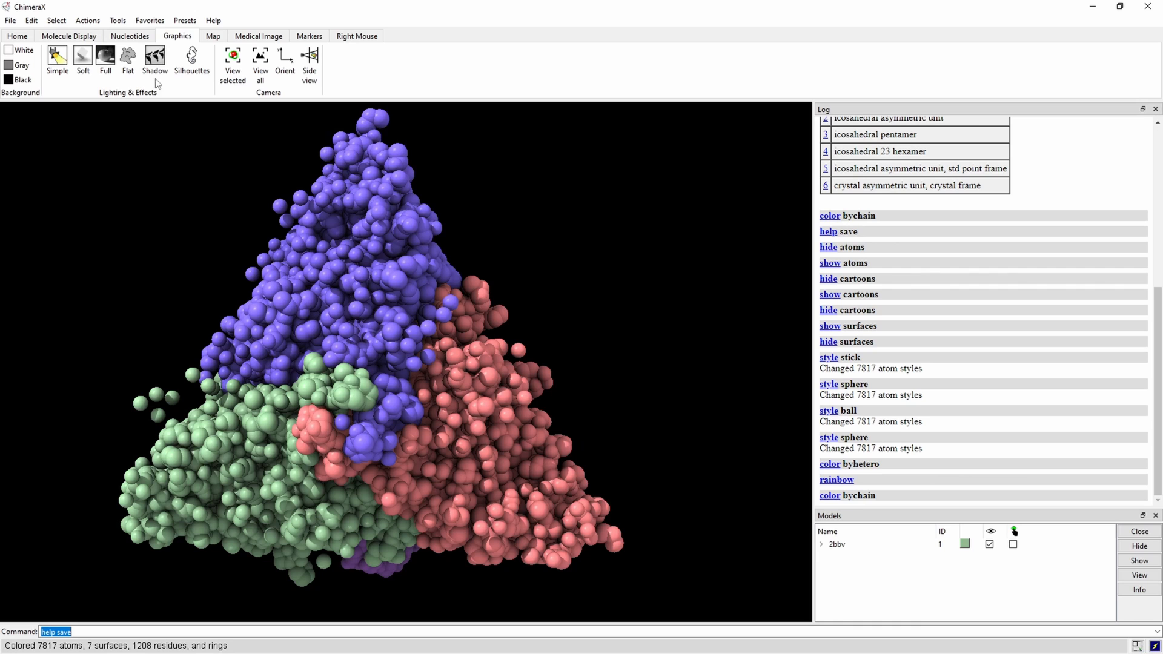
# - Switch the background through white, gray and black, ending on gray
pyautogui.click(23, 50)
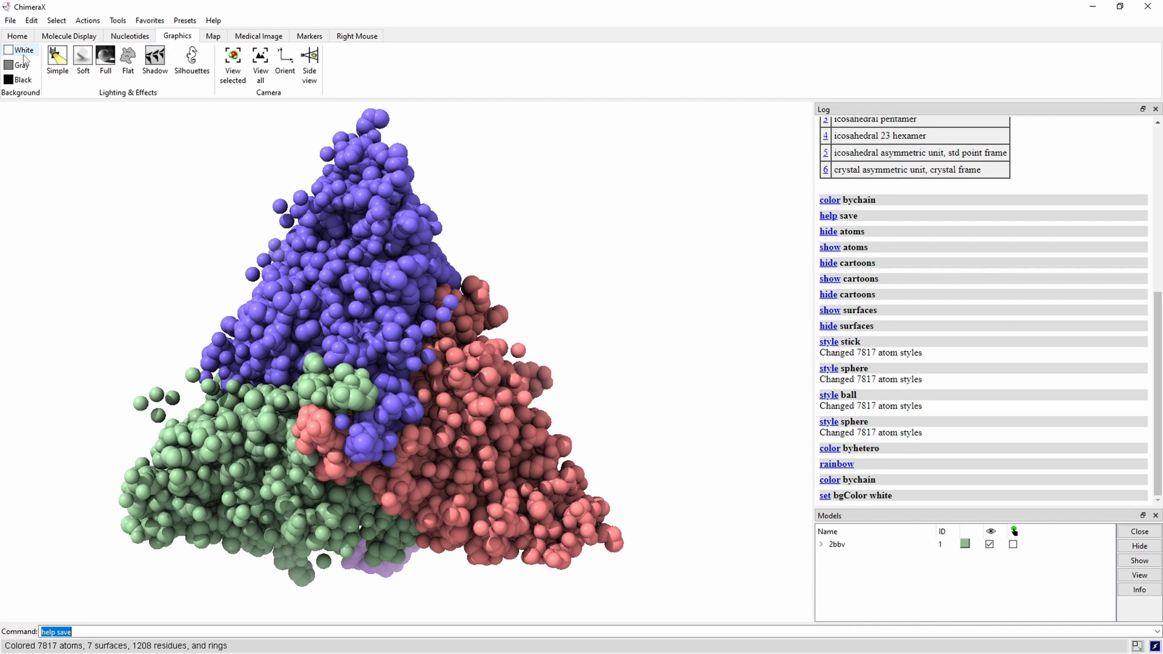
pyautogui.click(22, 65)
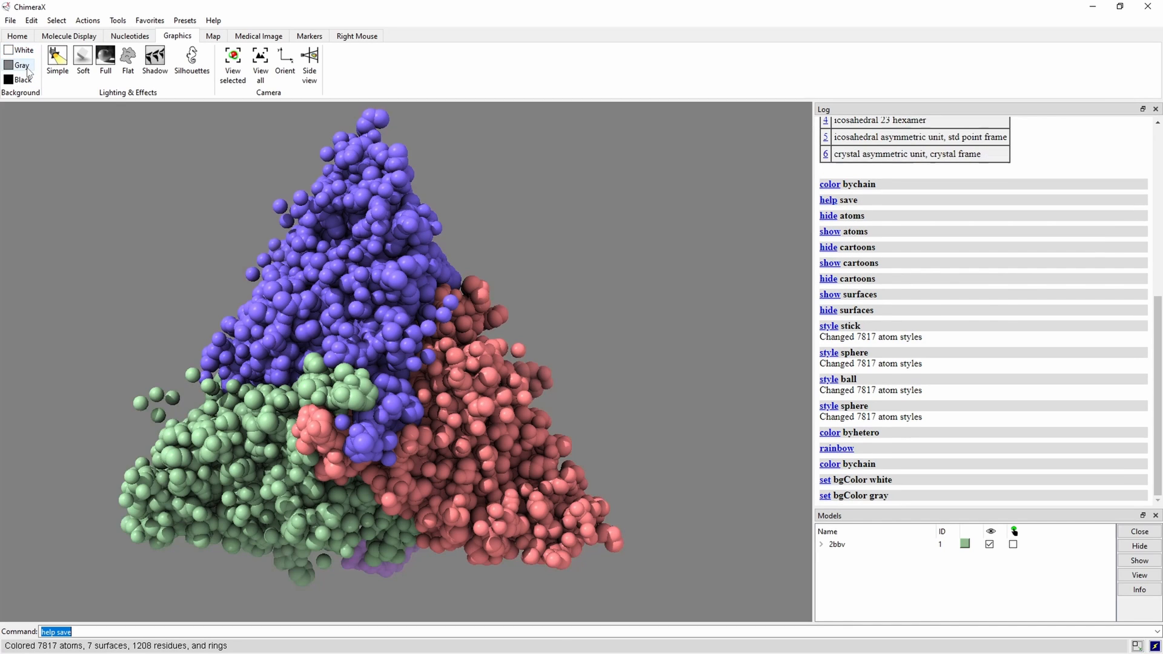
pyautogui.click(20, 80)
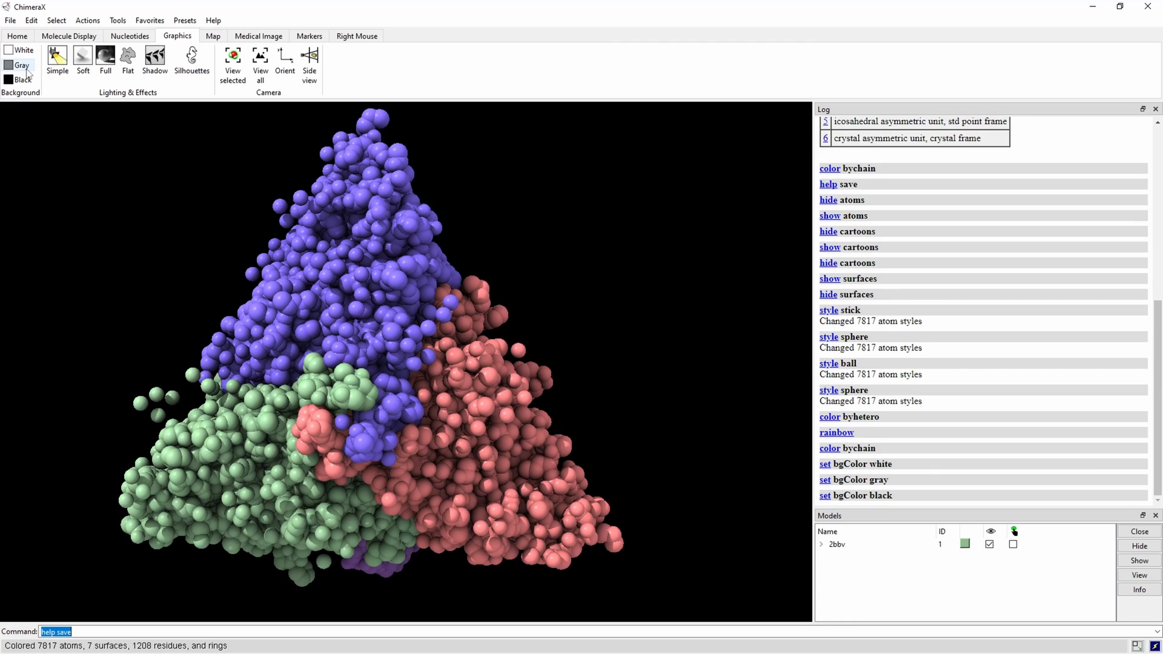
pyautogui.click(57, 59)
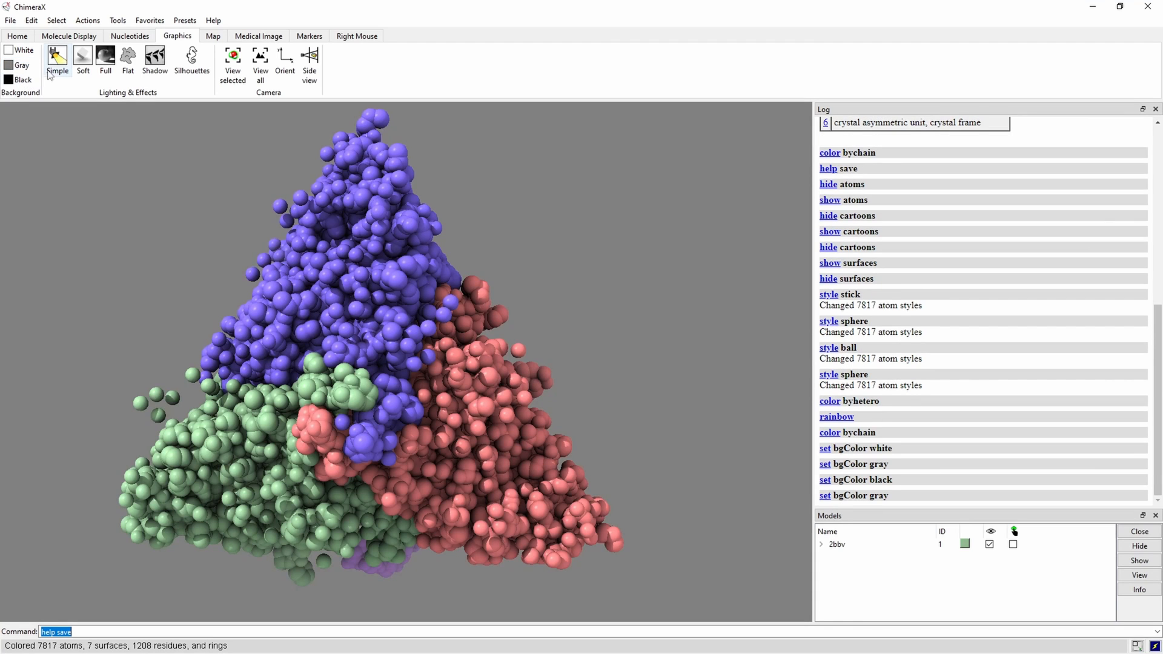
# - Cycle the lighting through simple, soft, full, flat and shadow presets
pyautogui.click(57, 60)
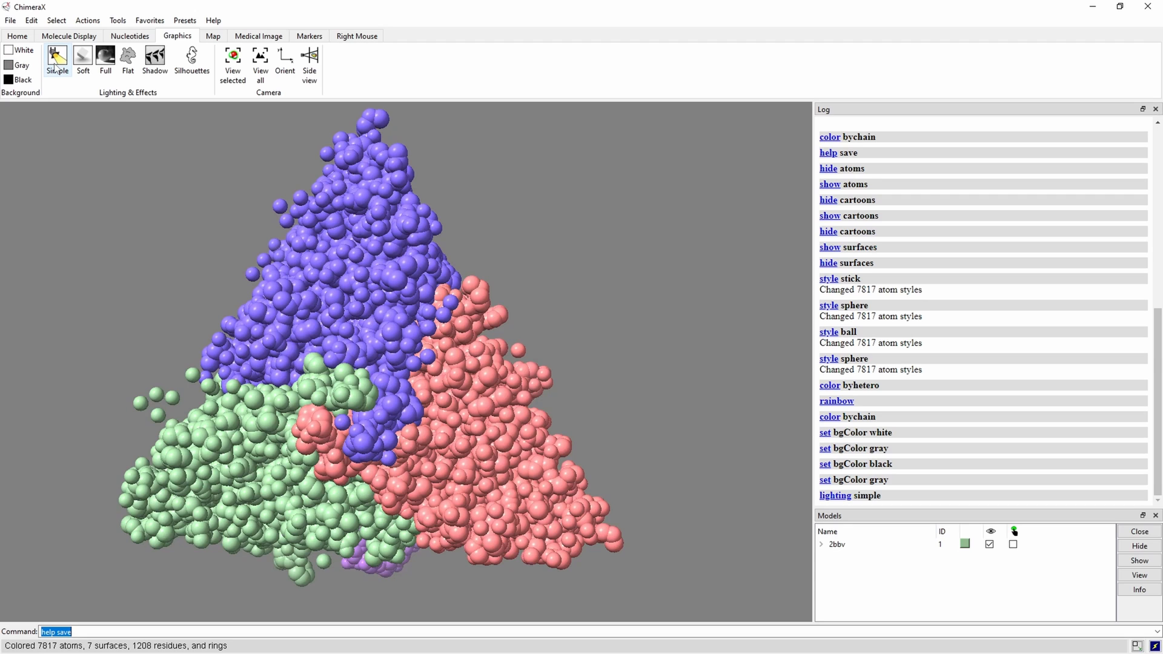
pyautogui.click(82, 59)
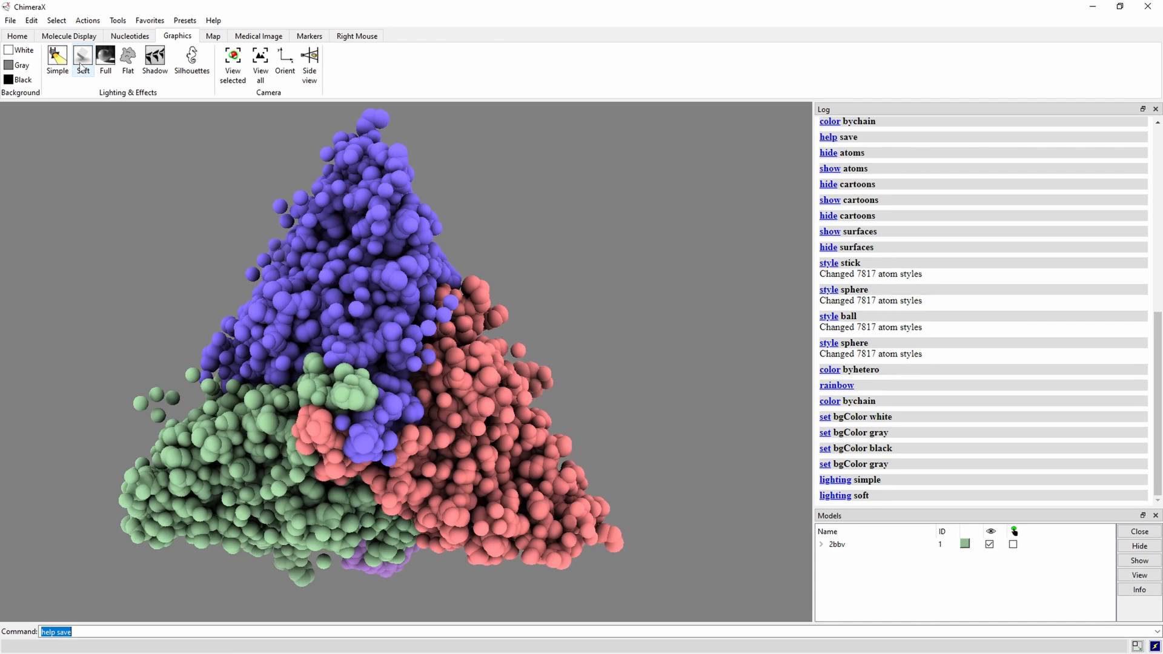
pyautogui.click(104, 61)
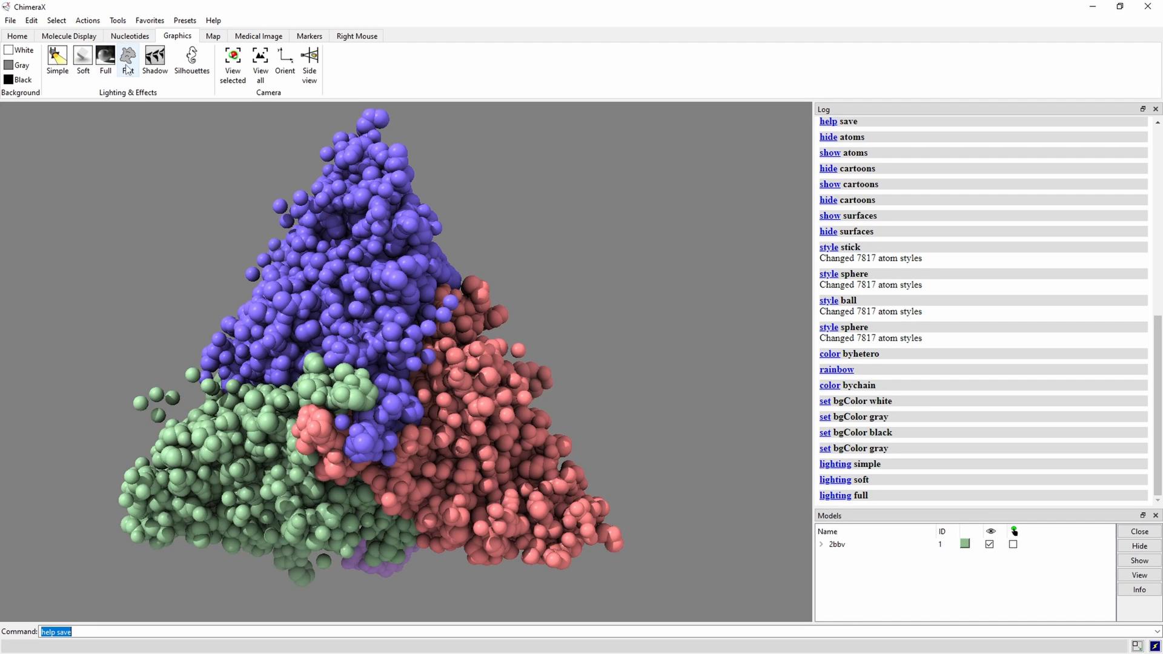
pyautogui.click(127, 60)
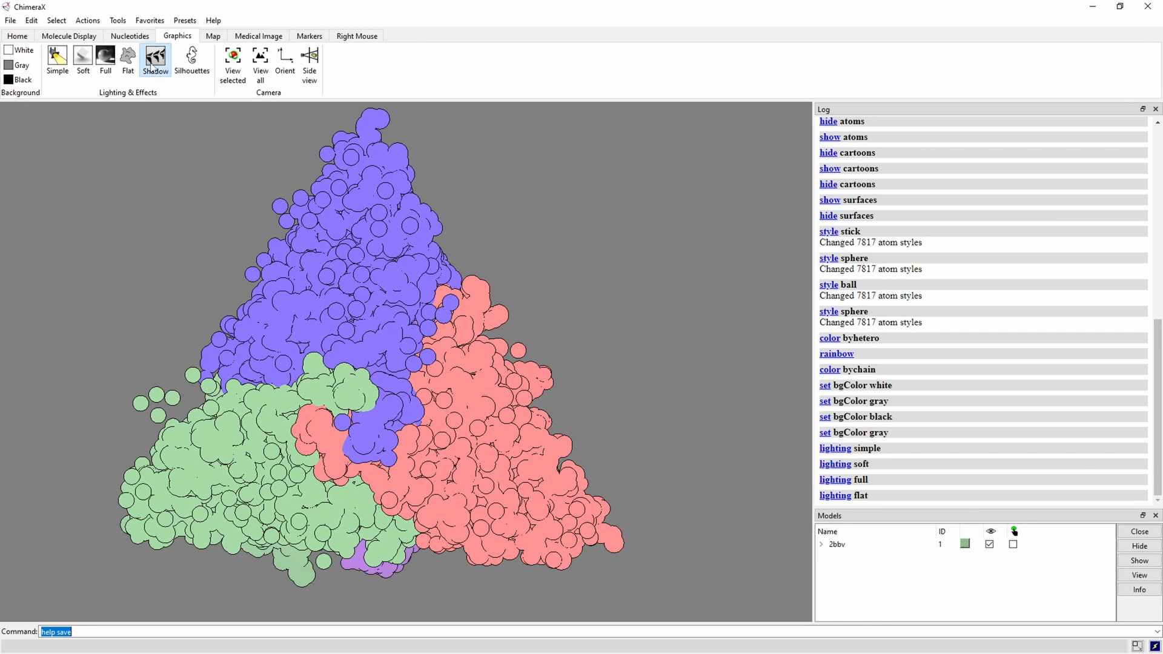
pyautogui.click(154, 61)
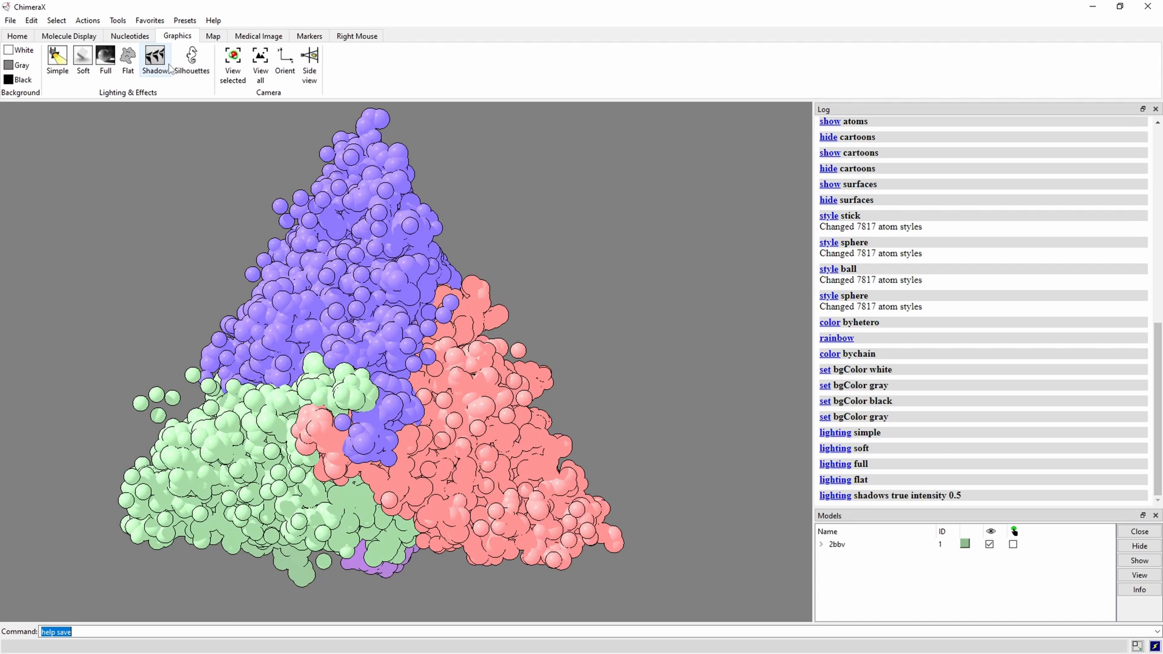
pyautogui.moveTo(191, 59)
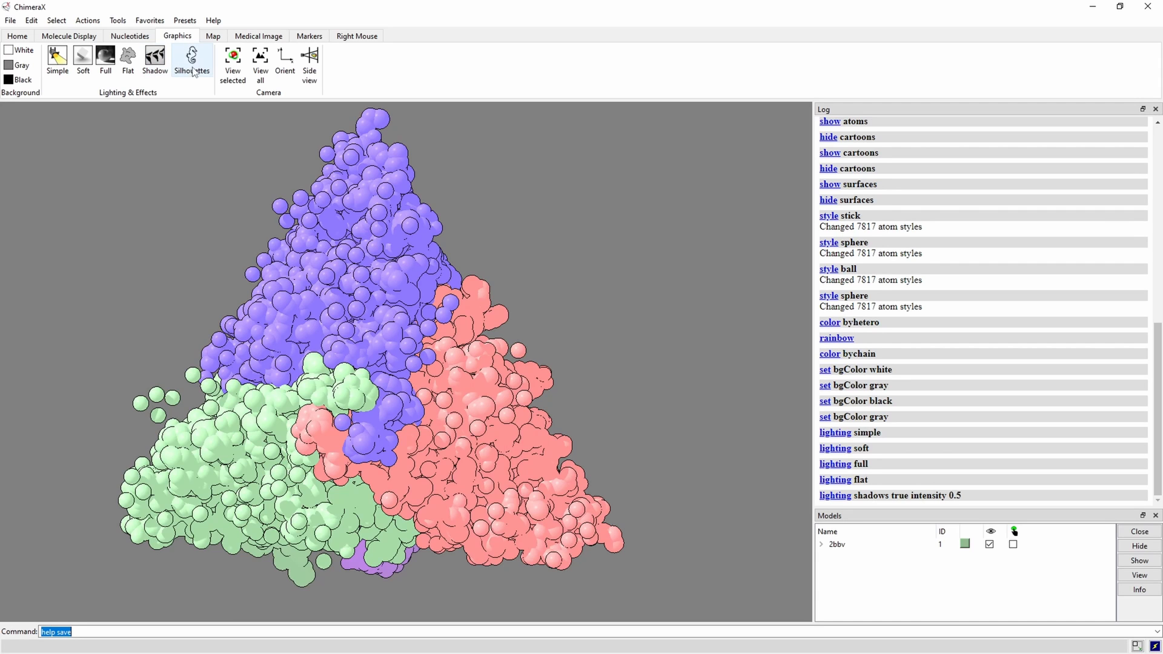
# - Turn silhouettes off, restore full lighting and fit the whole capsid in view
pyautogui.click(190, 59)
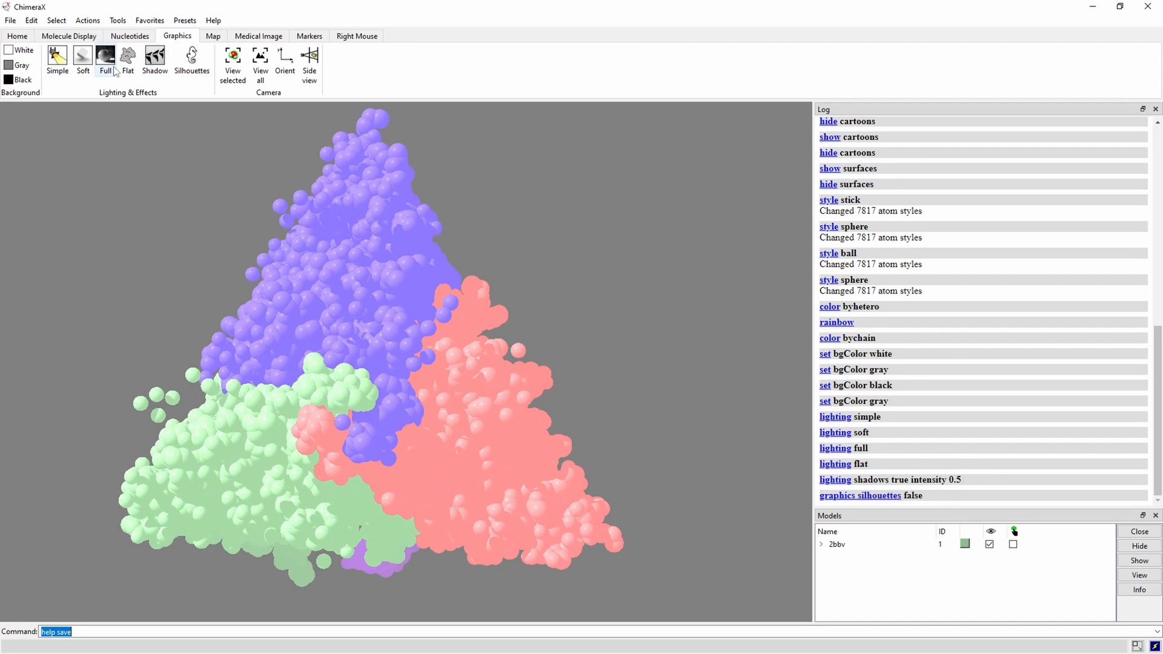
pyautogui.click(104, 60)
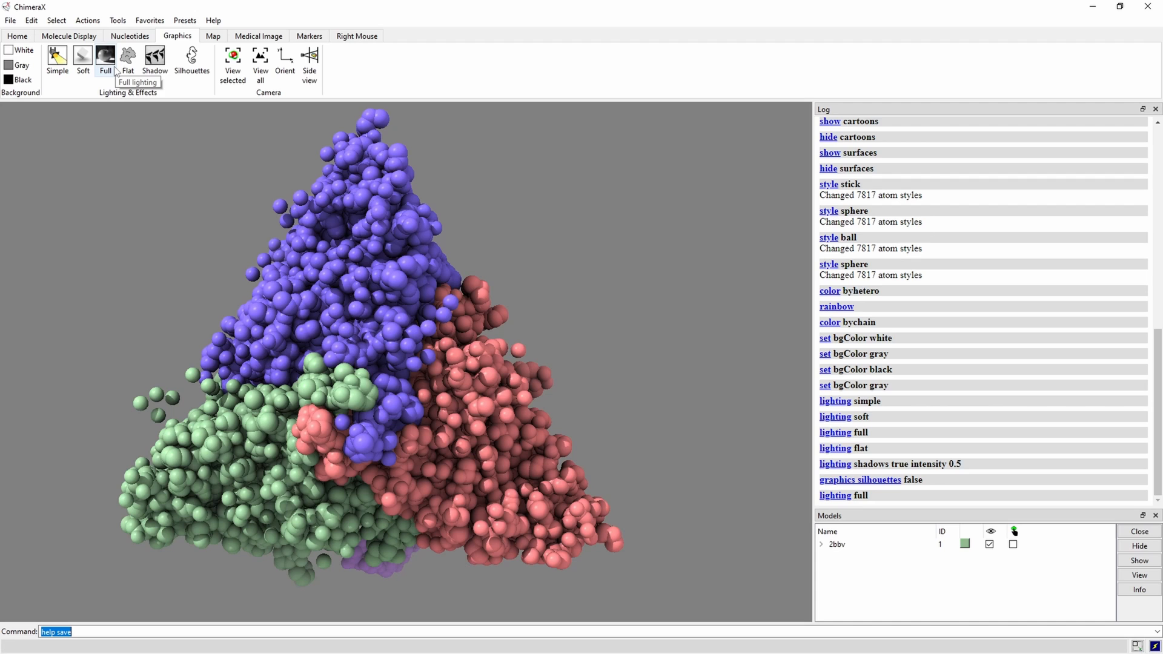
pyautogui.moveTo(233, 67)
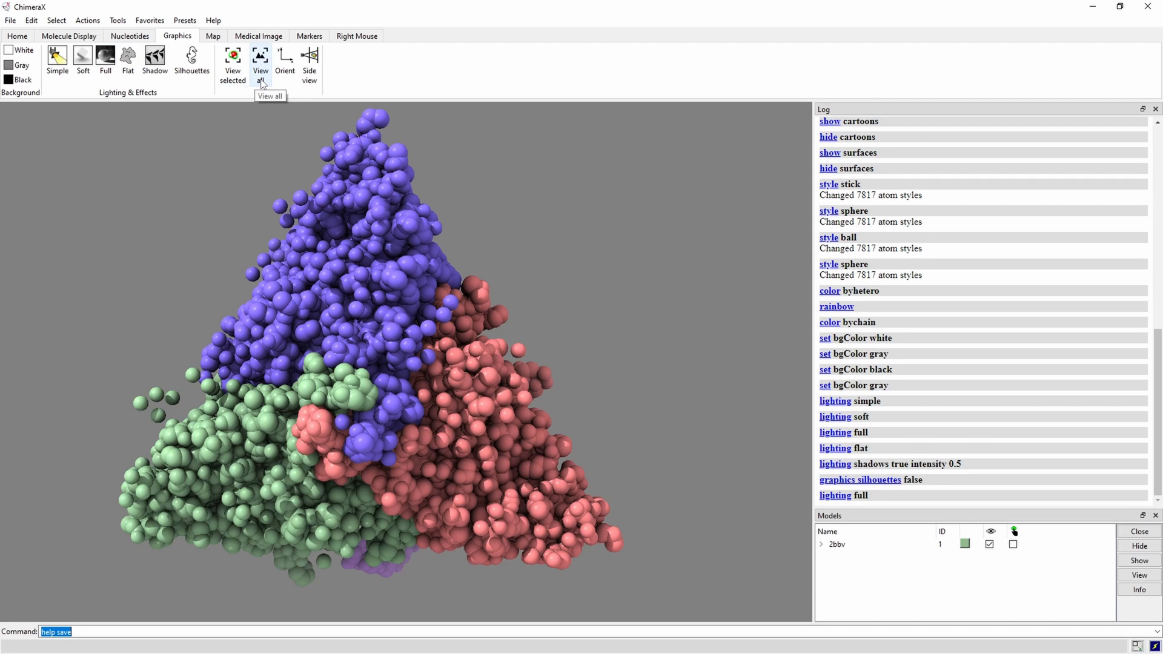
pyautogui.click(261, 62)
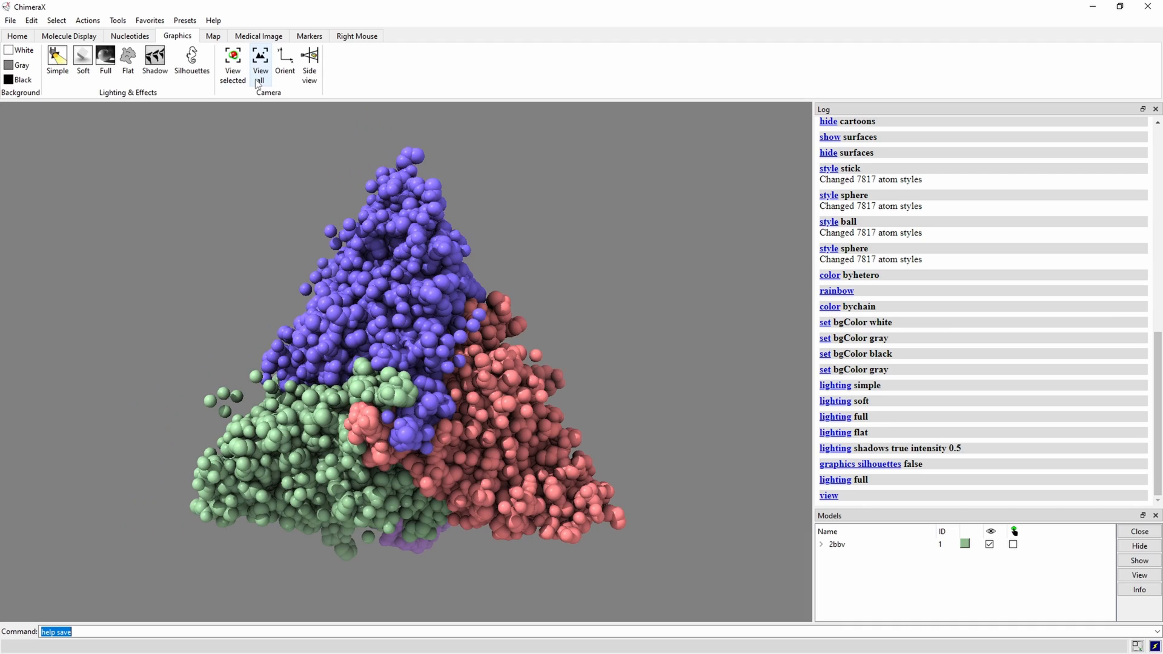
pyautogui.moveTo(285, 60)
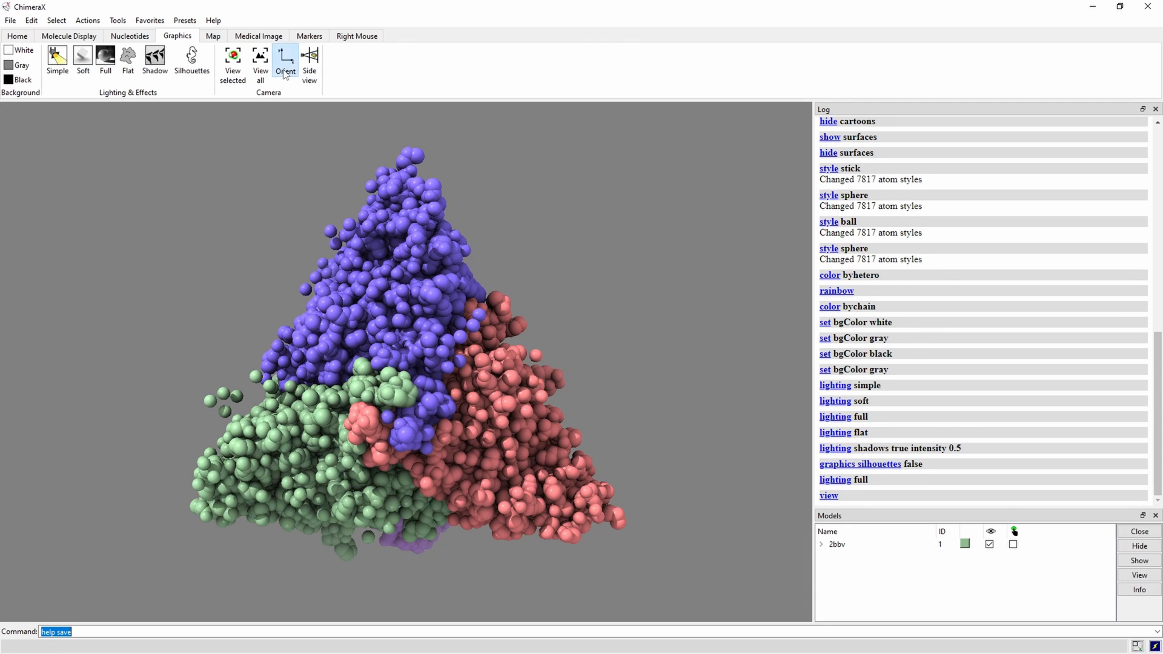
# - Orient the capsid, open the Side View panel, then return it to standard orientation
pyautogui.click(284, 61)
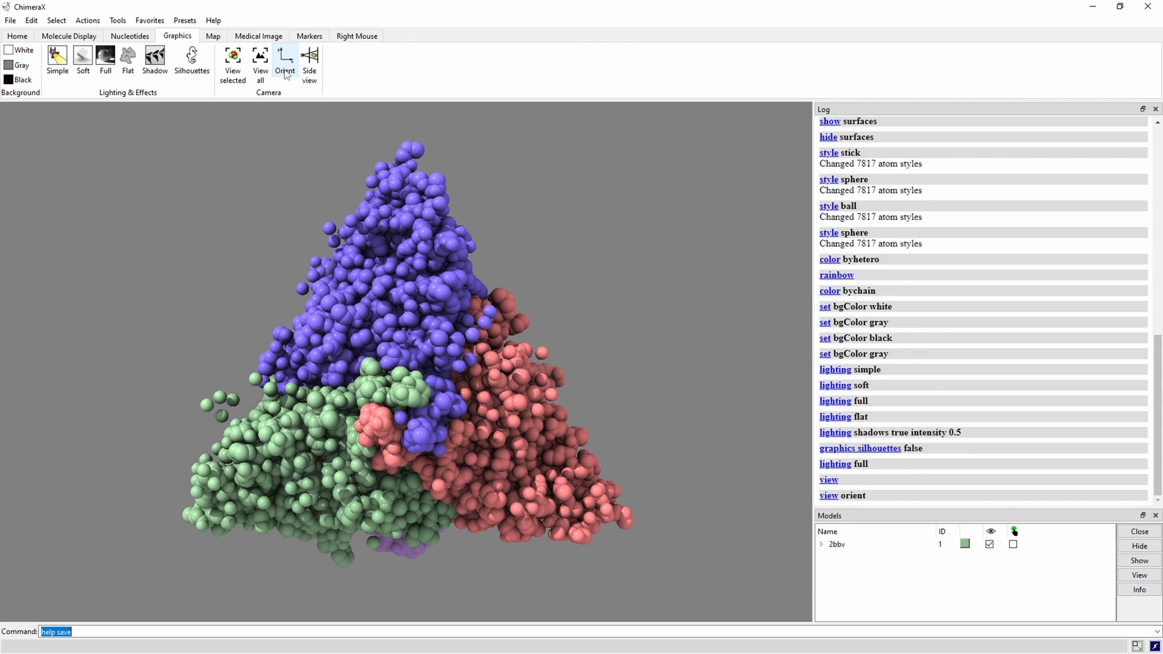
pyautogui.moveTo(310, 58)
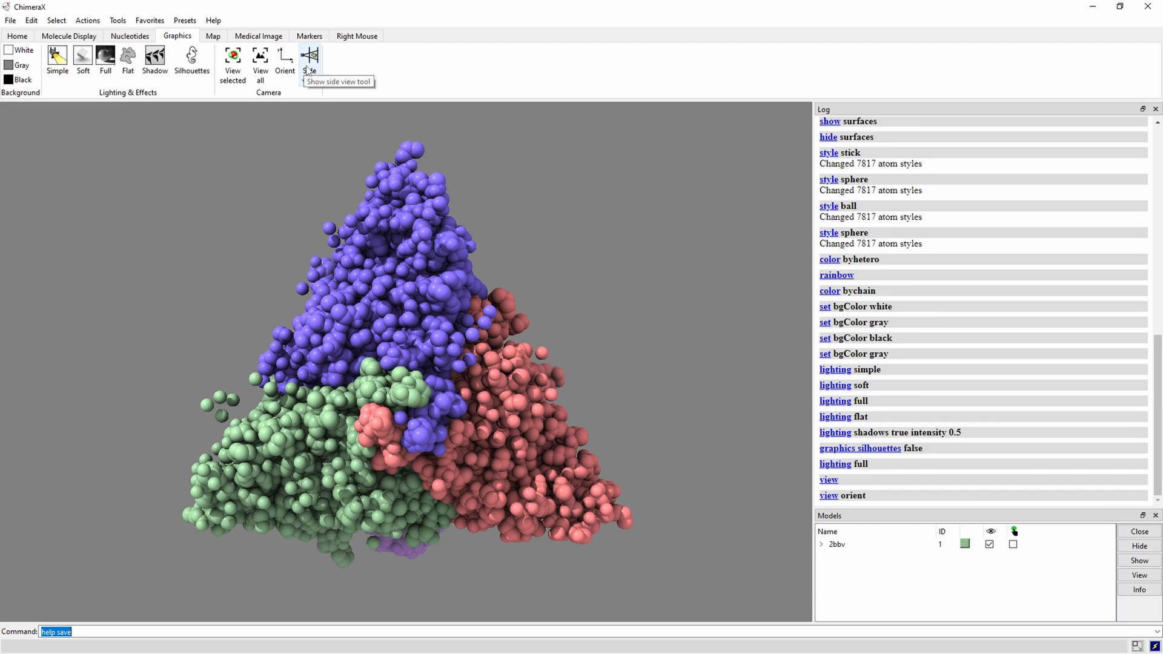
pyautogui.click(309, 57)
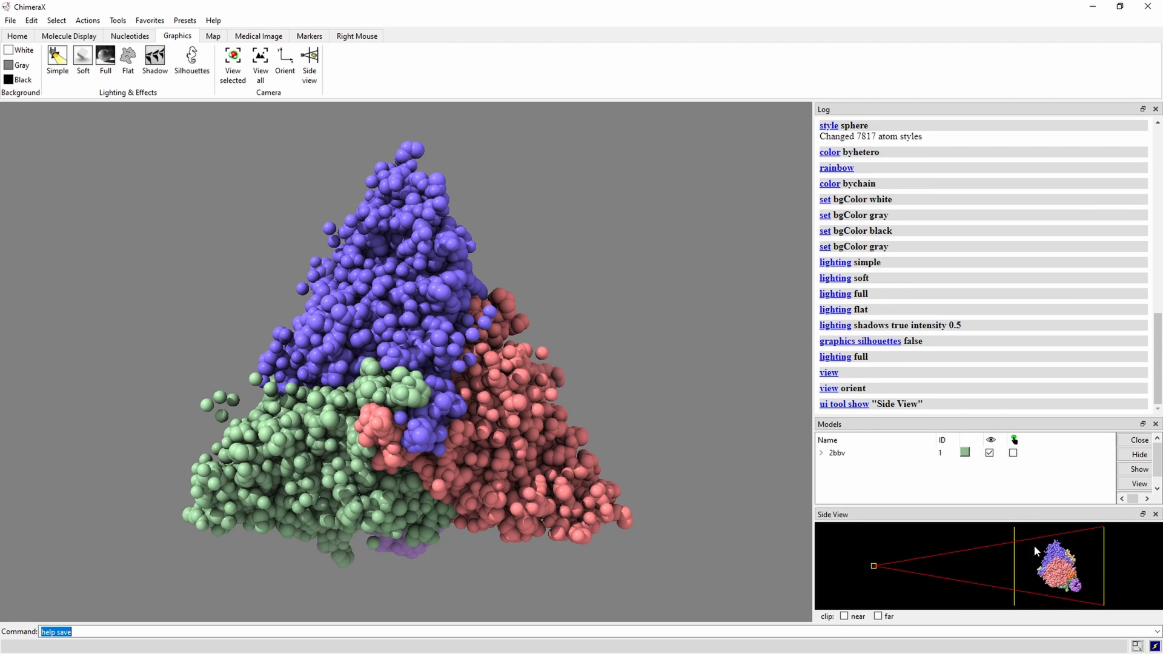
pyautogui.moveTo(488, 342)
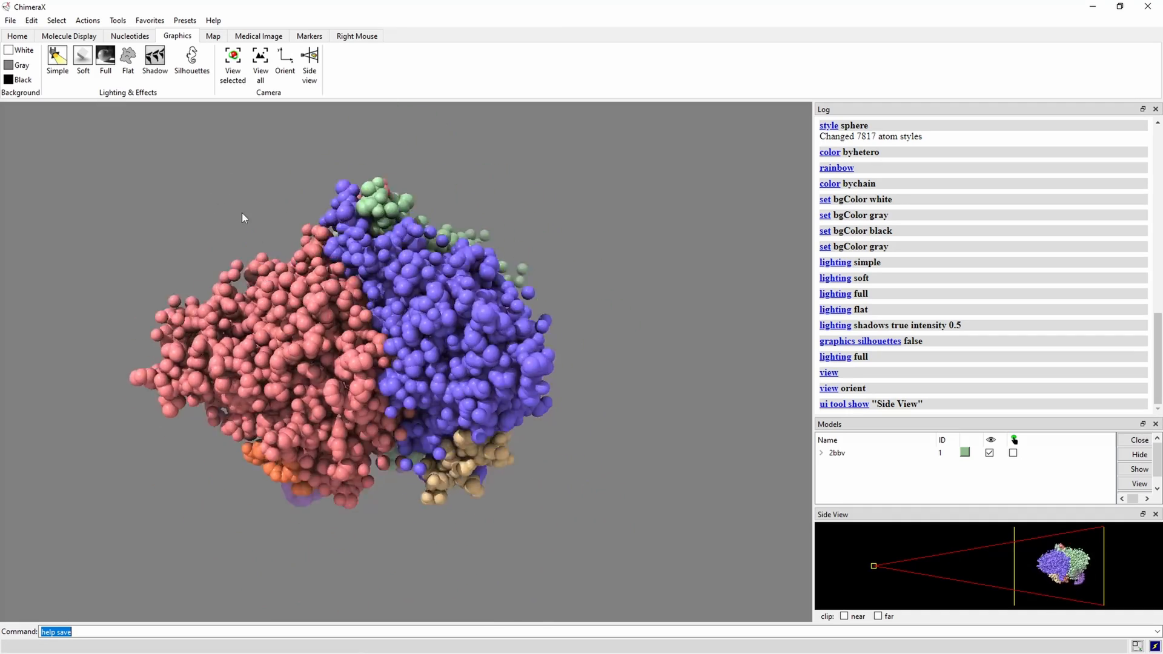
pyautogui.click(284, 57)
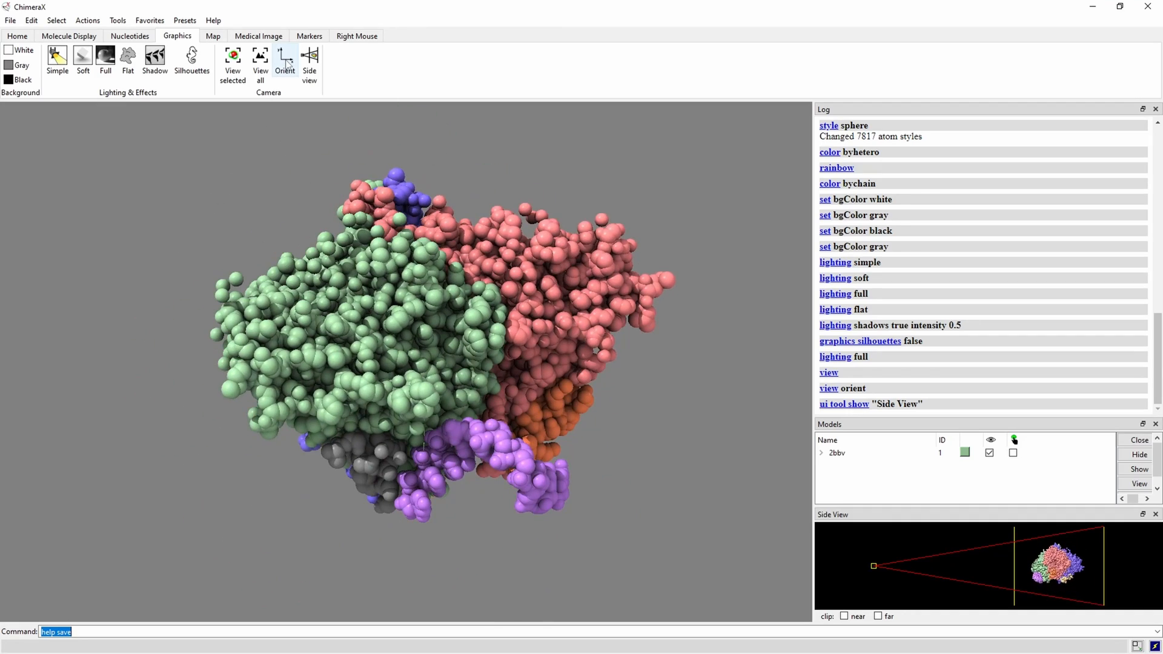
pyautogui.click(284, 59)
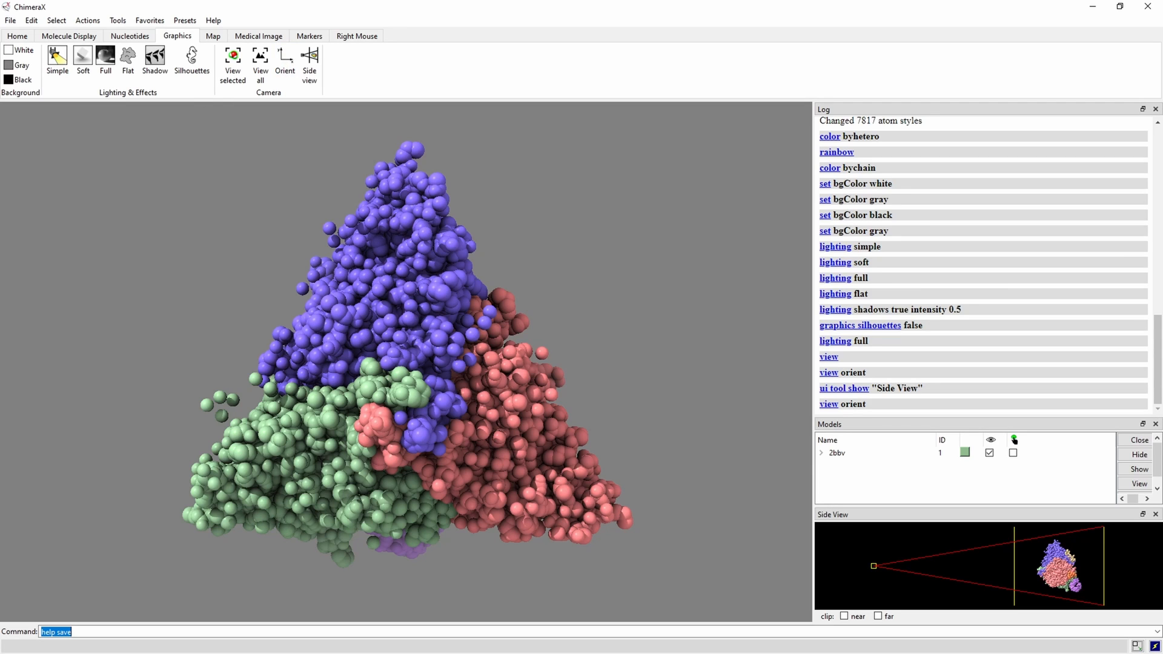
pyautogui.moveTo(356, 35)
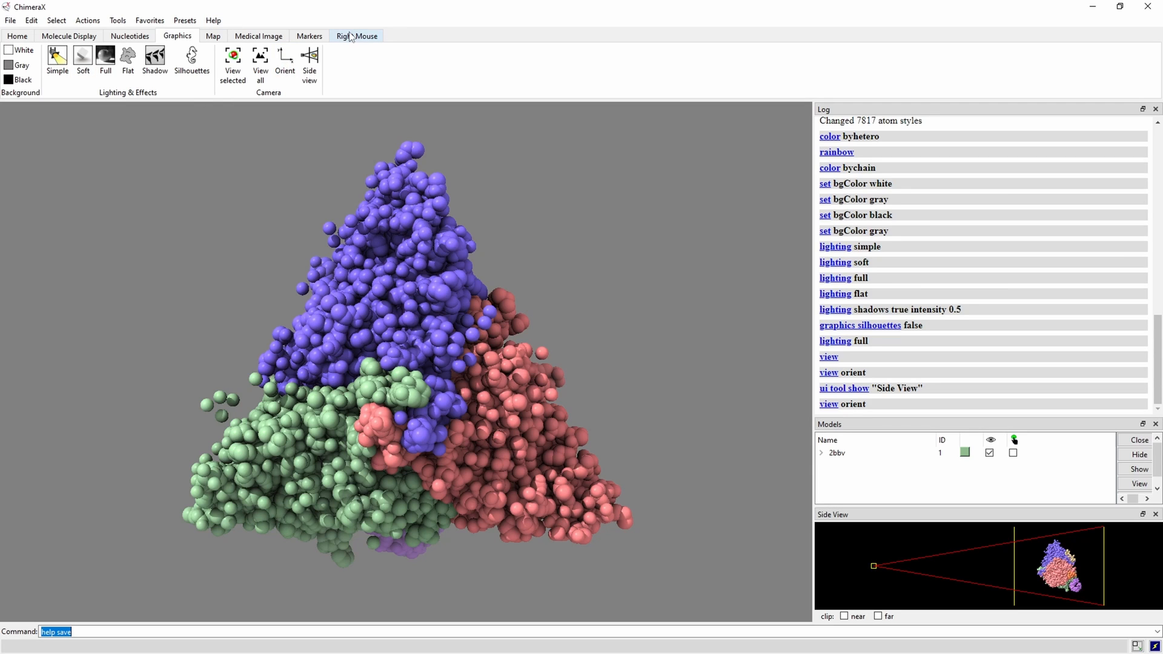
# - Try the right-mouse select, rotate and zoom modes, clearing the atom selection
pyautogui.click(357, 36)
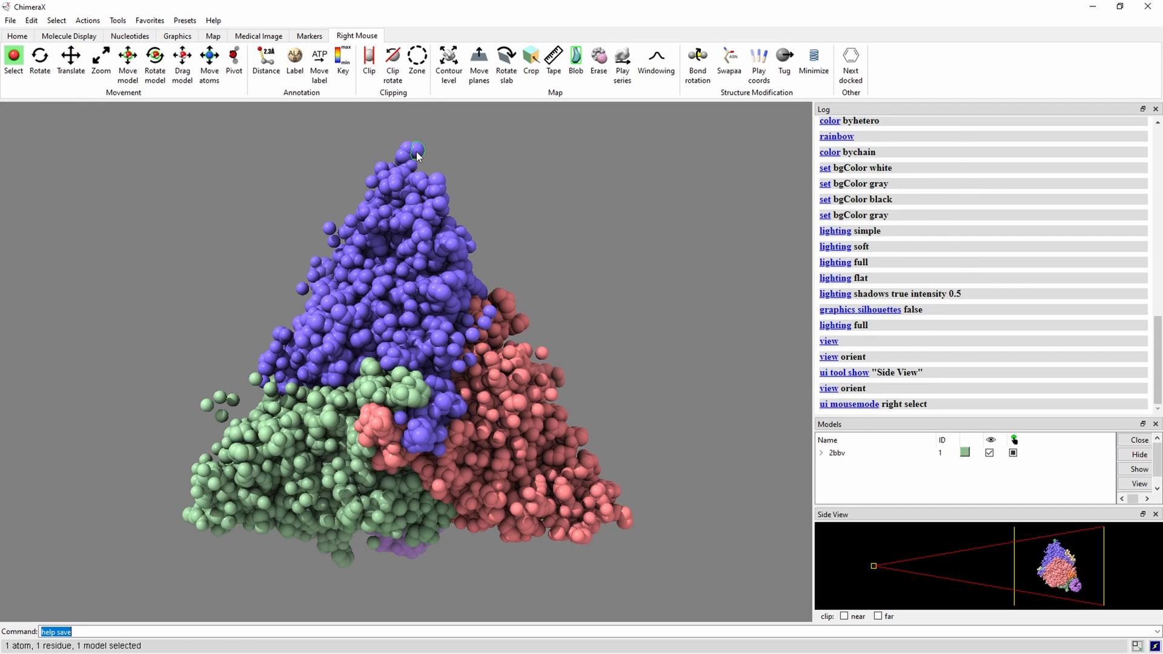
pyautogui.click(417, 152)
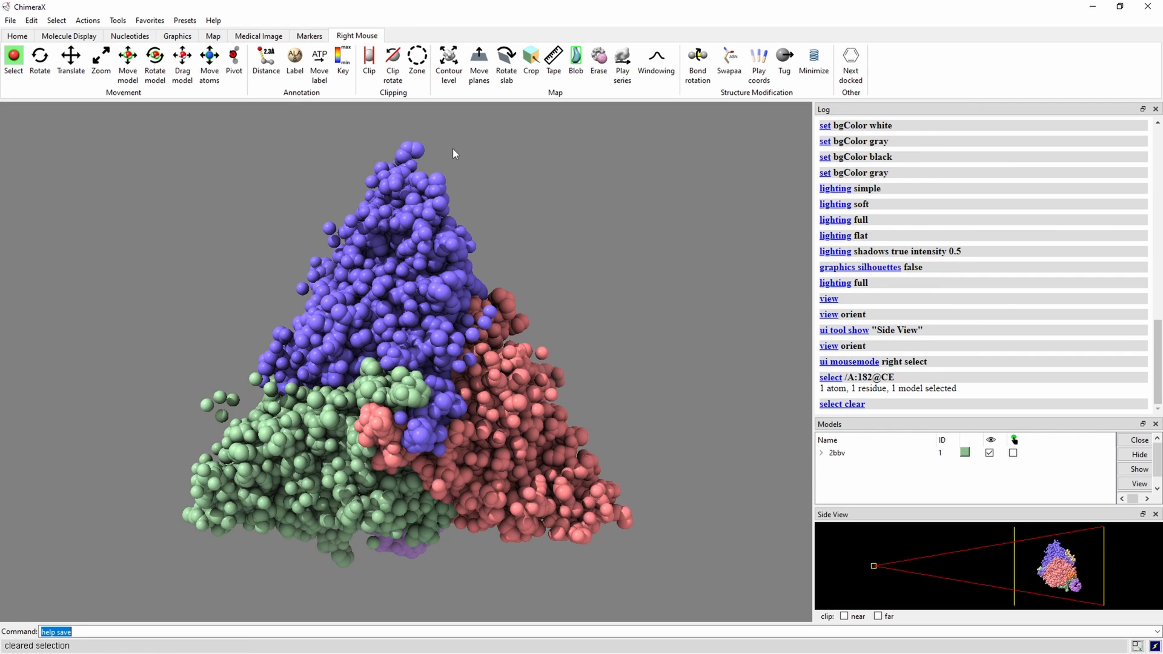
pyautogui.moveTo(488, 293)
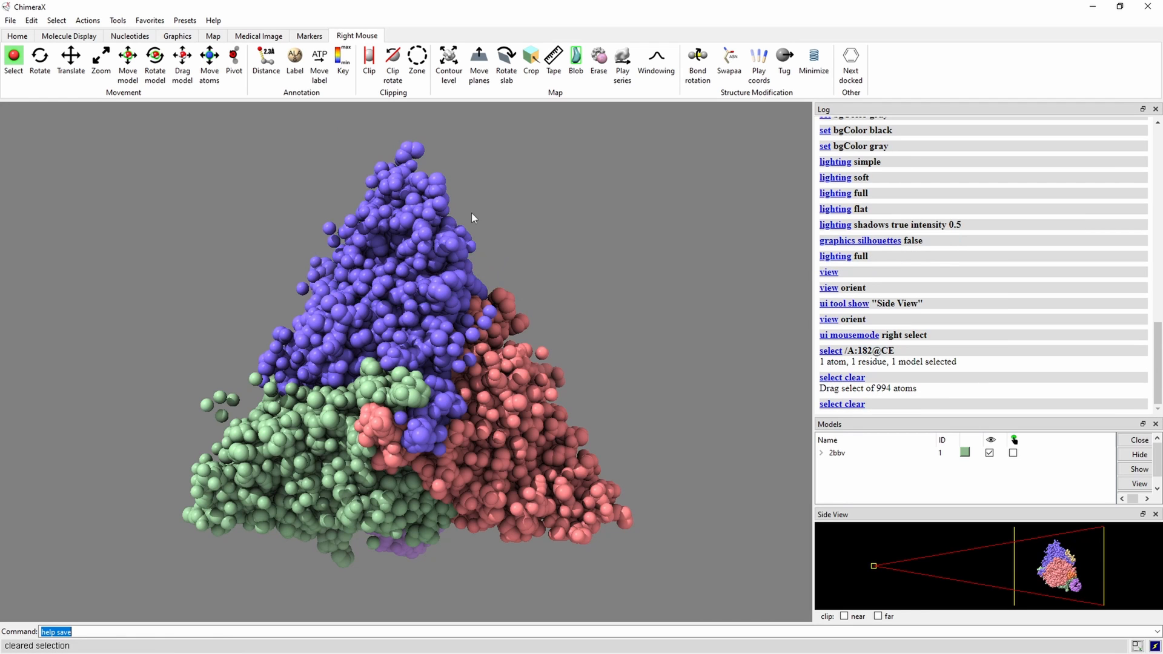
pyautogui.click(38, 57)
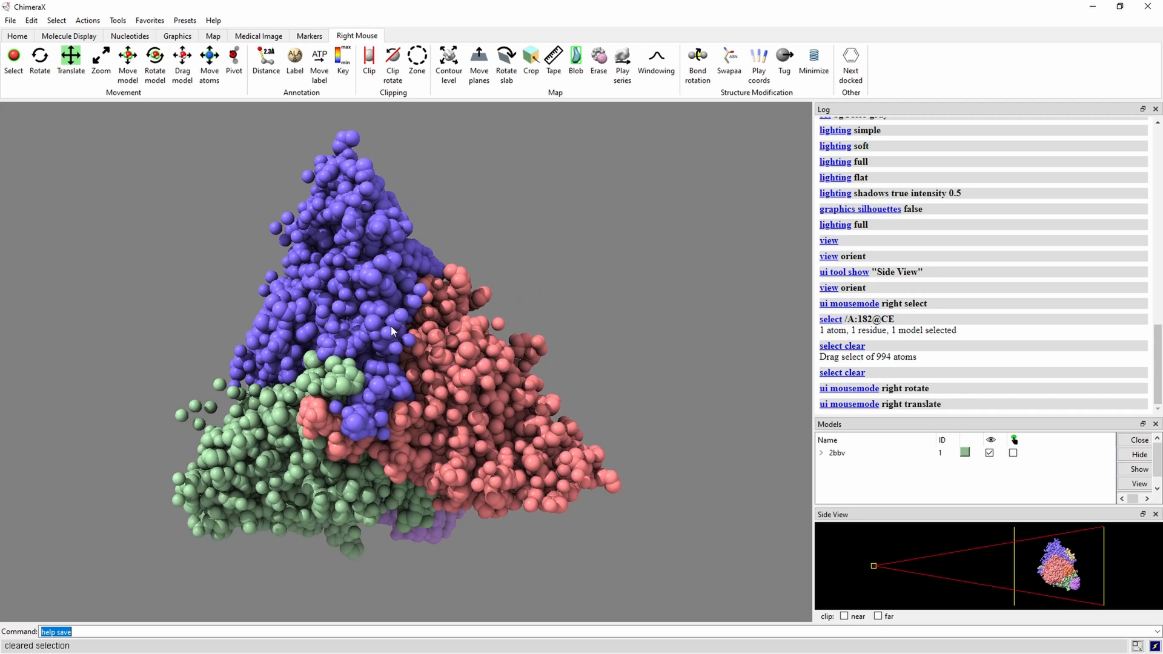
pyautogui.click(100, 61)
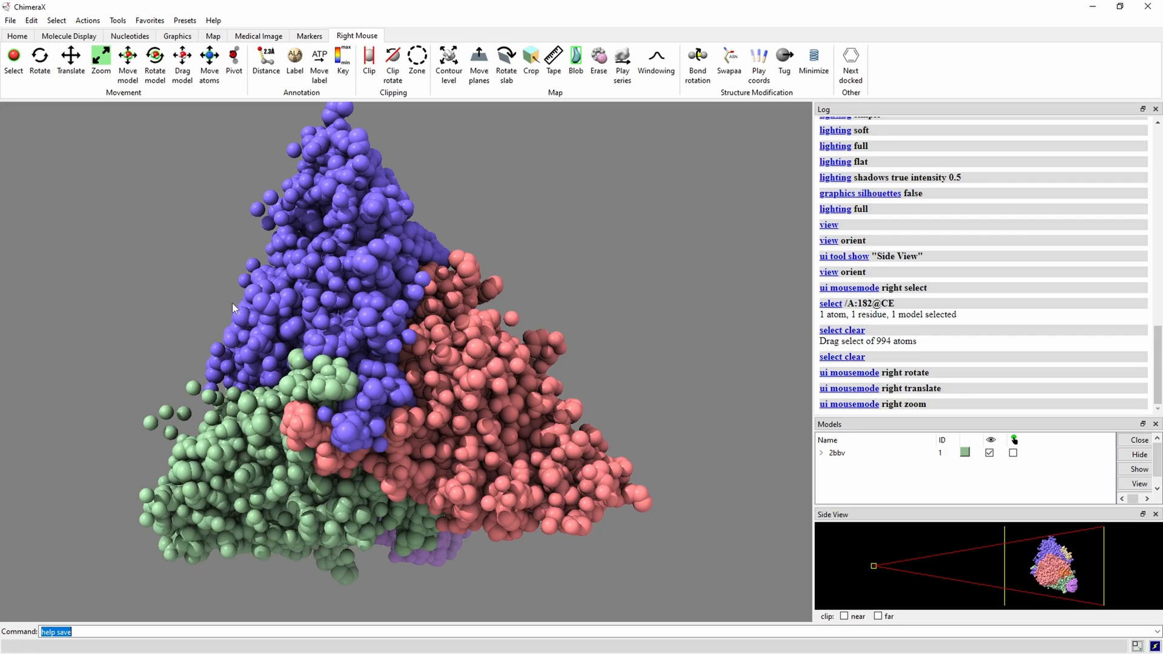
pyautogui.moveTo(297, 97)
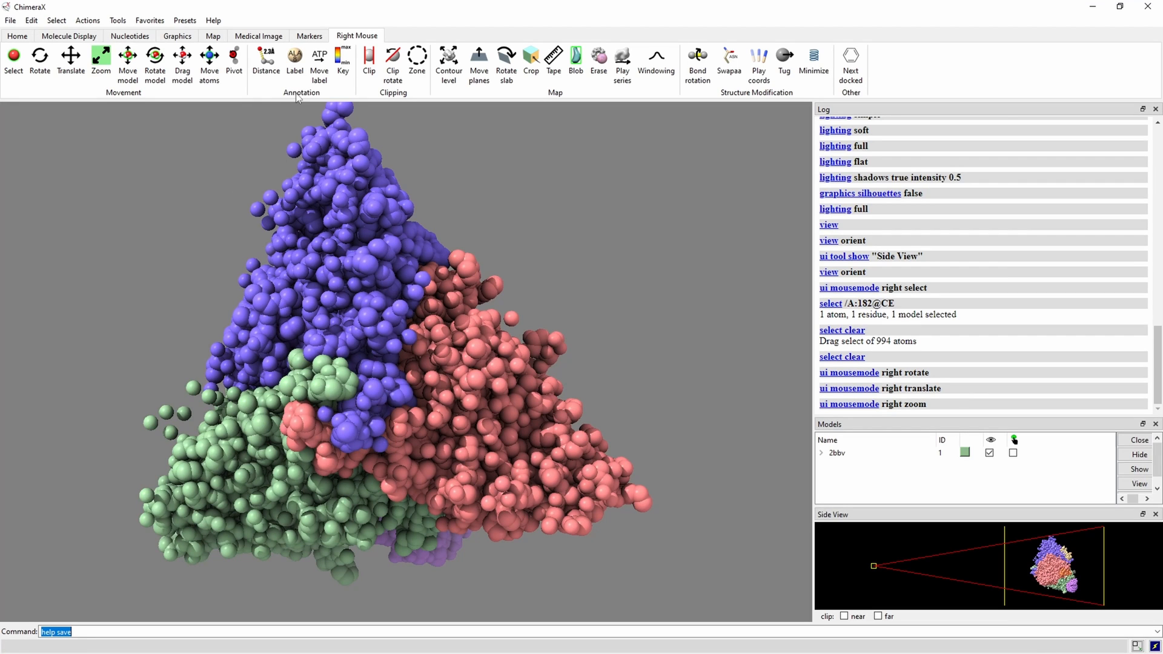
# - Measure the 16.671 Å distance between PHE 332 and THR 78, label both and move the labels clear
pyautogui.click(265, 59)
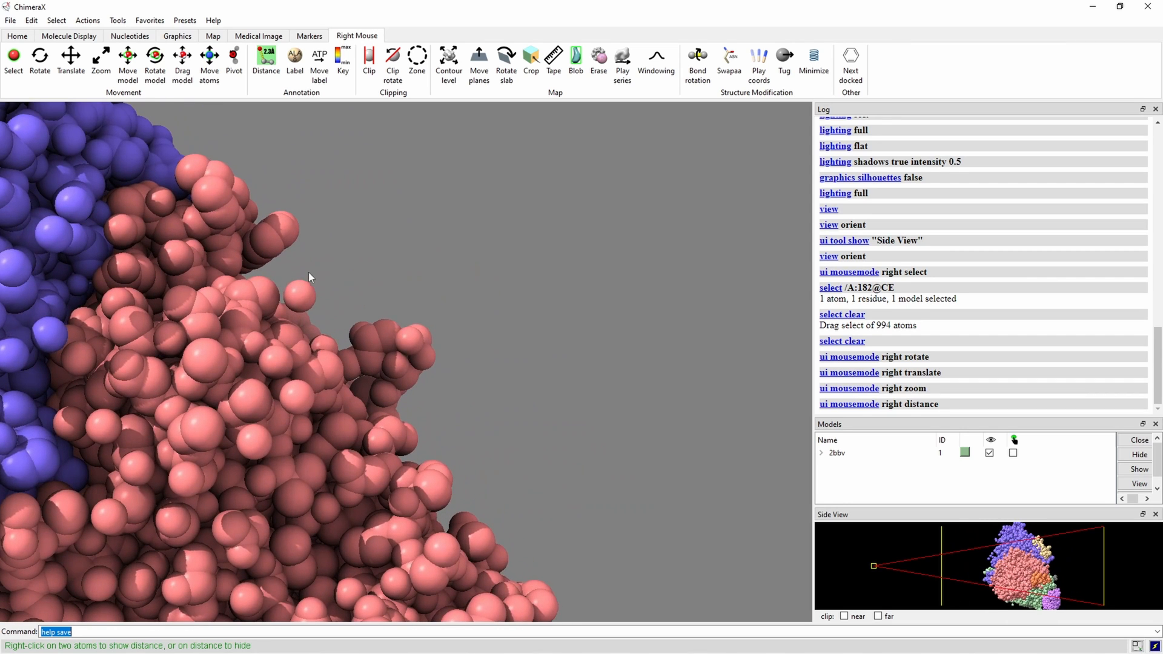
pyautogui.moveTo(289, 230)
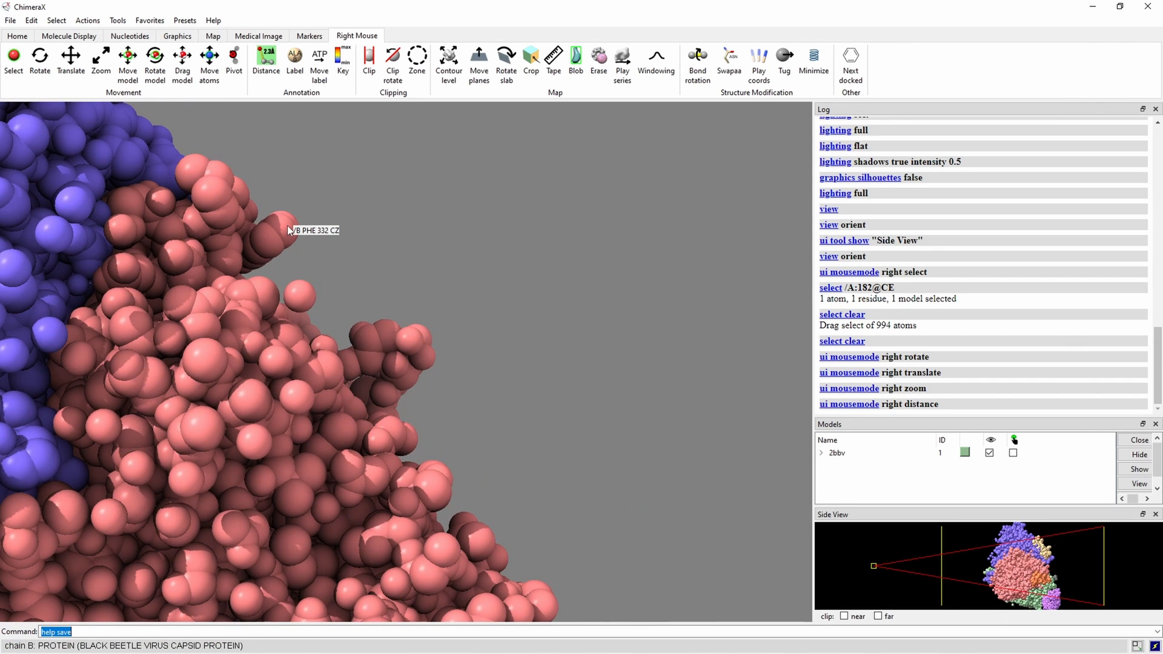
pyautogui.click(364, 332)
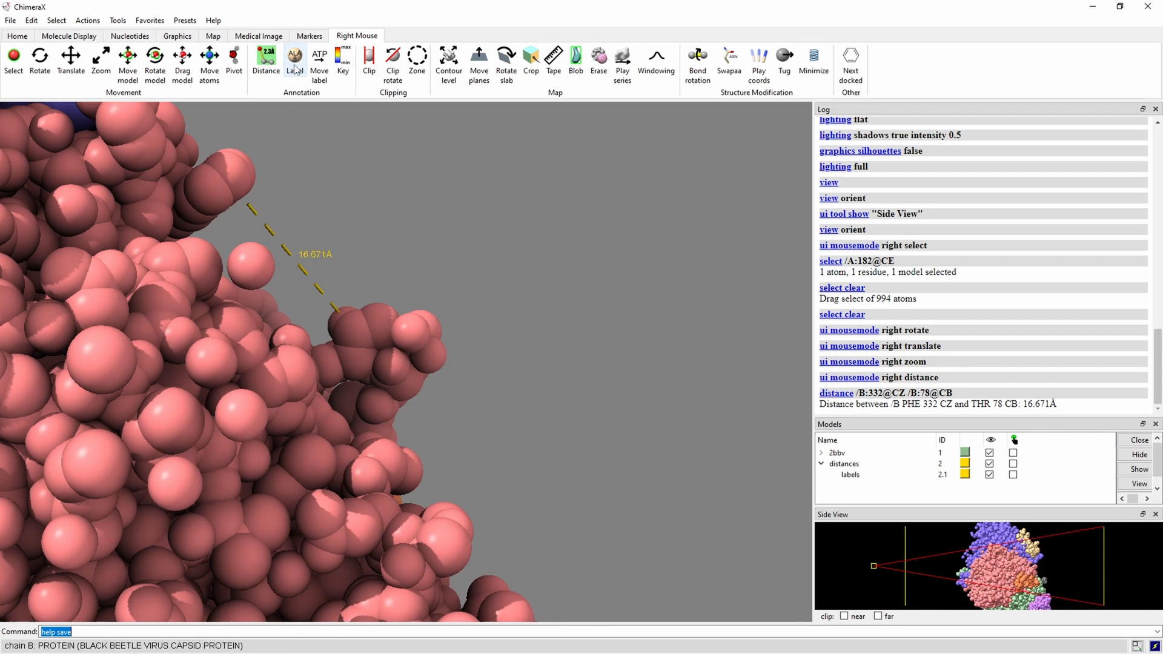
pyautogui.click(294, 60)
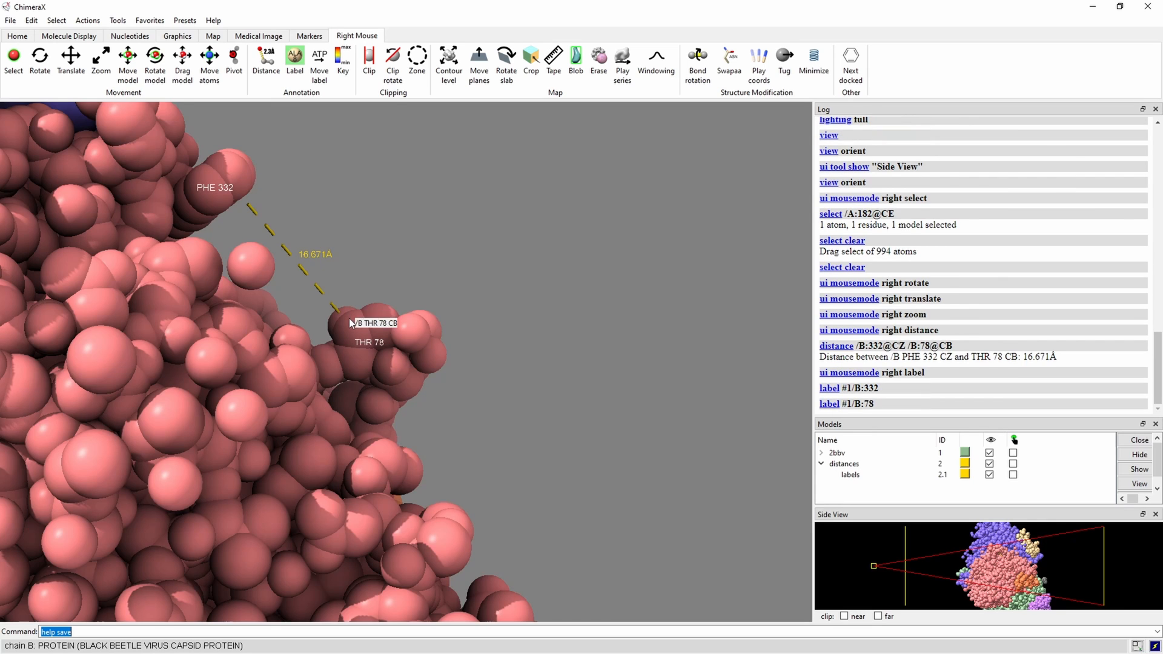
pyautogui.moveTo(417, 218)
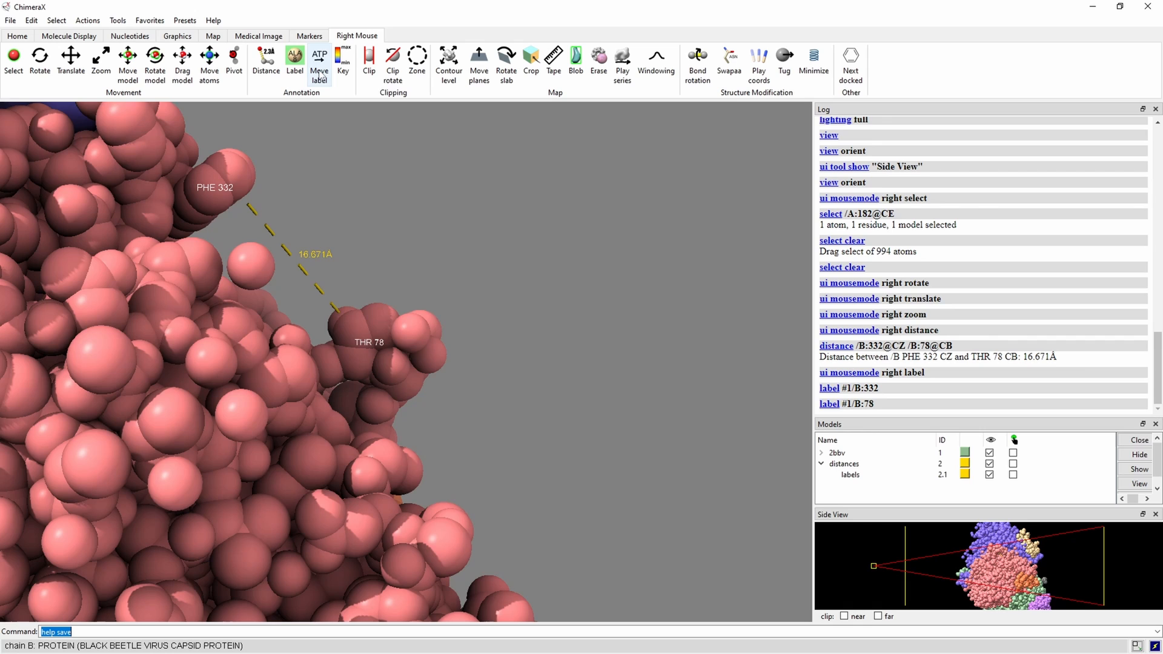
pyautogui.click(318, 60)
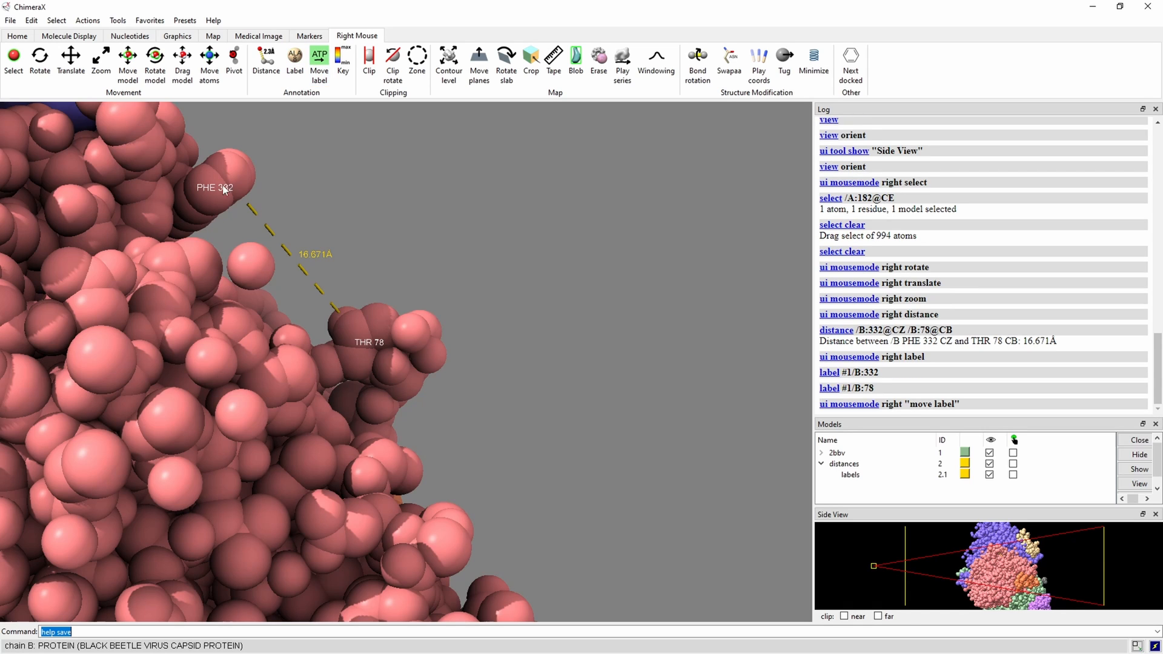
pyautogui.moveTo(213, 188); pyautogui.dragTo(273, 190)
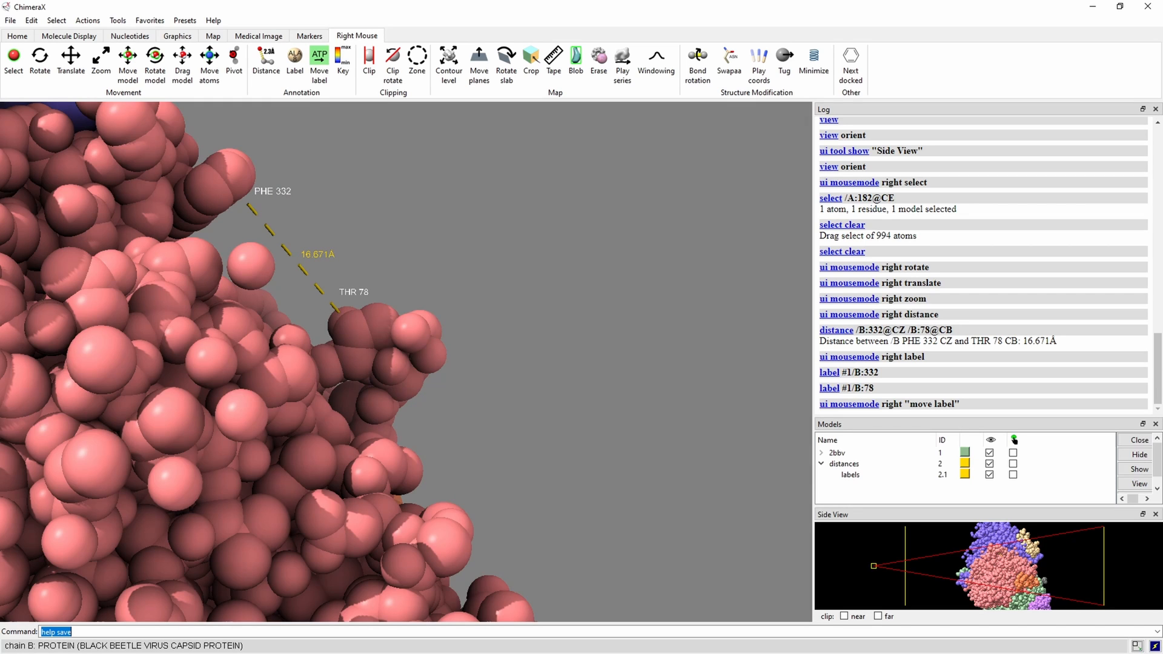
pyautogui.moveTo(19, 217)
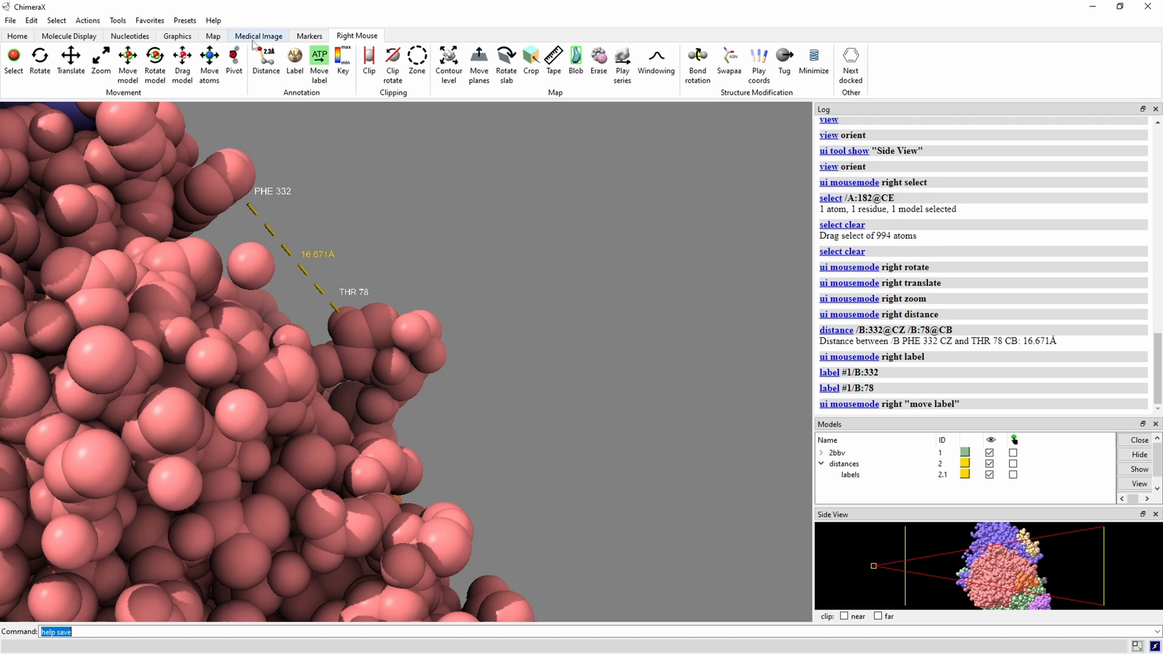
# - Orient the capsid to a standard front view, then browse the File and Select menus
pyautogui.click(177, 35)
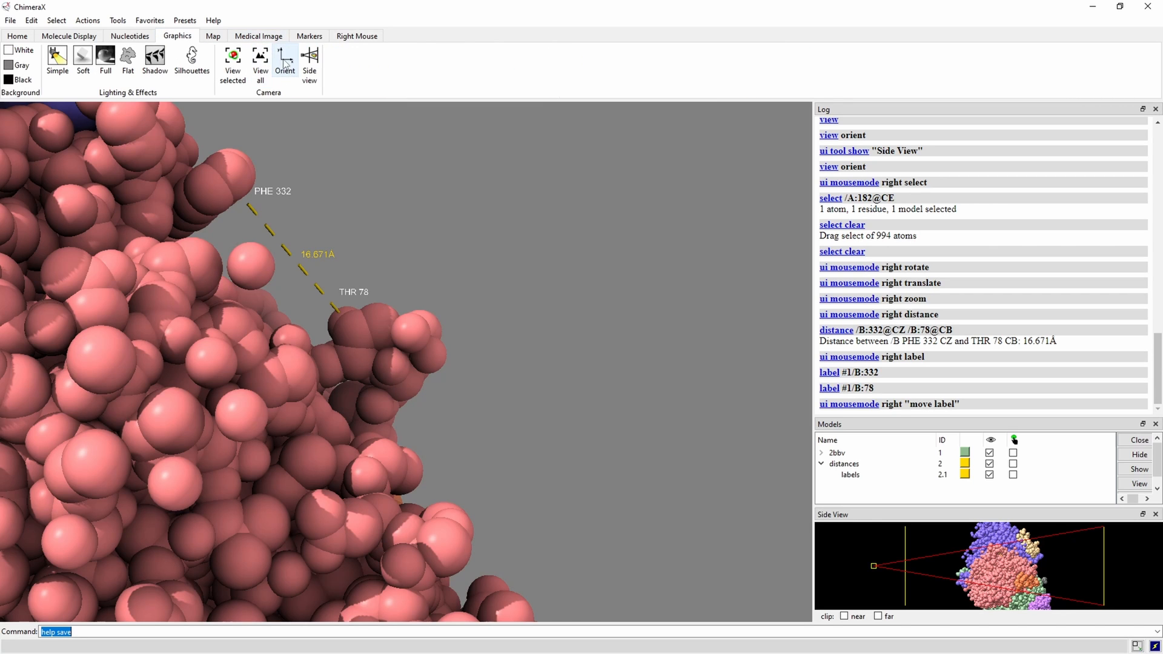
pyautogui.click(284, 60)
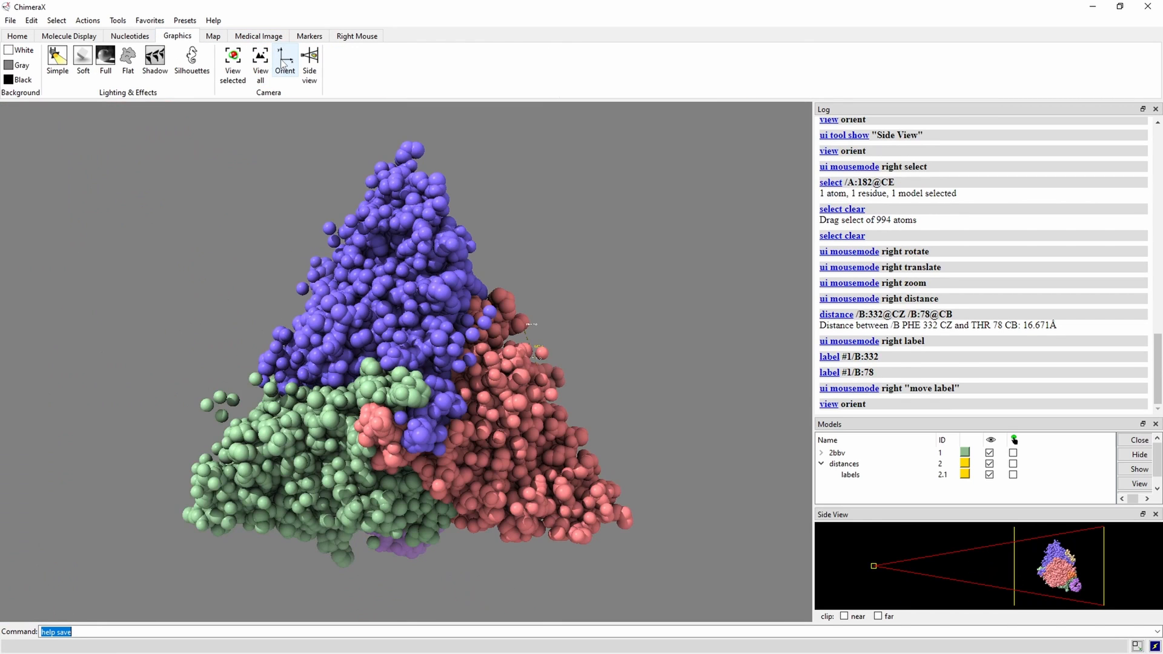
pyautogui.moveTo(118, 21)
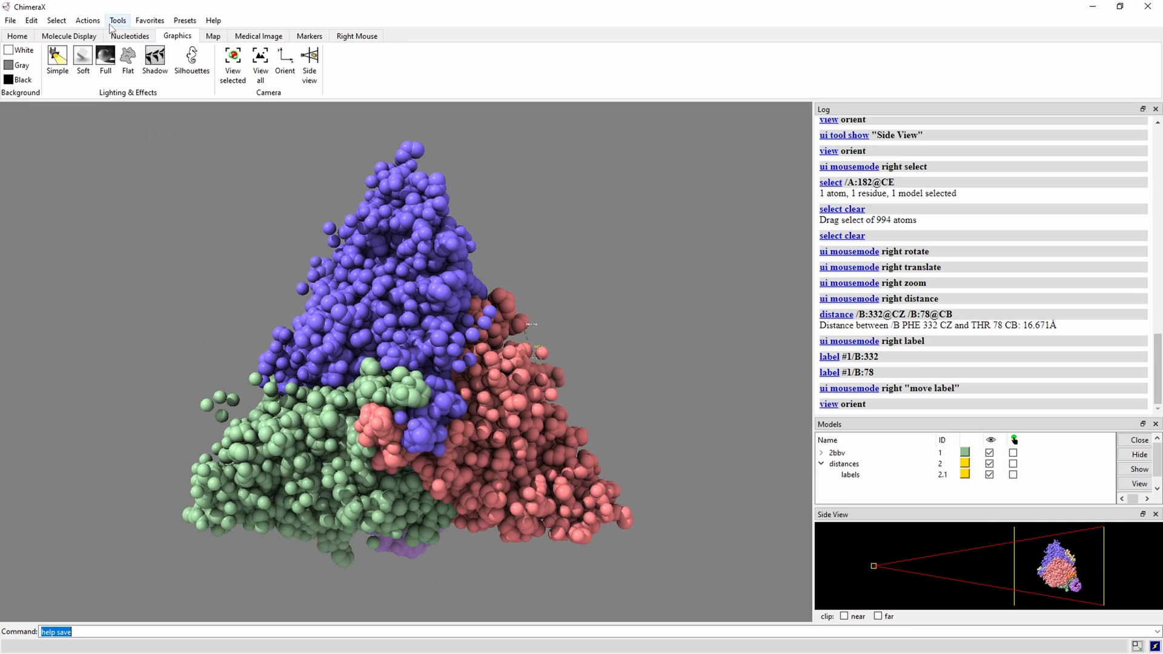
pyautogui.moveTo(10, 21)
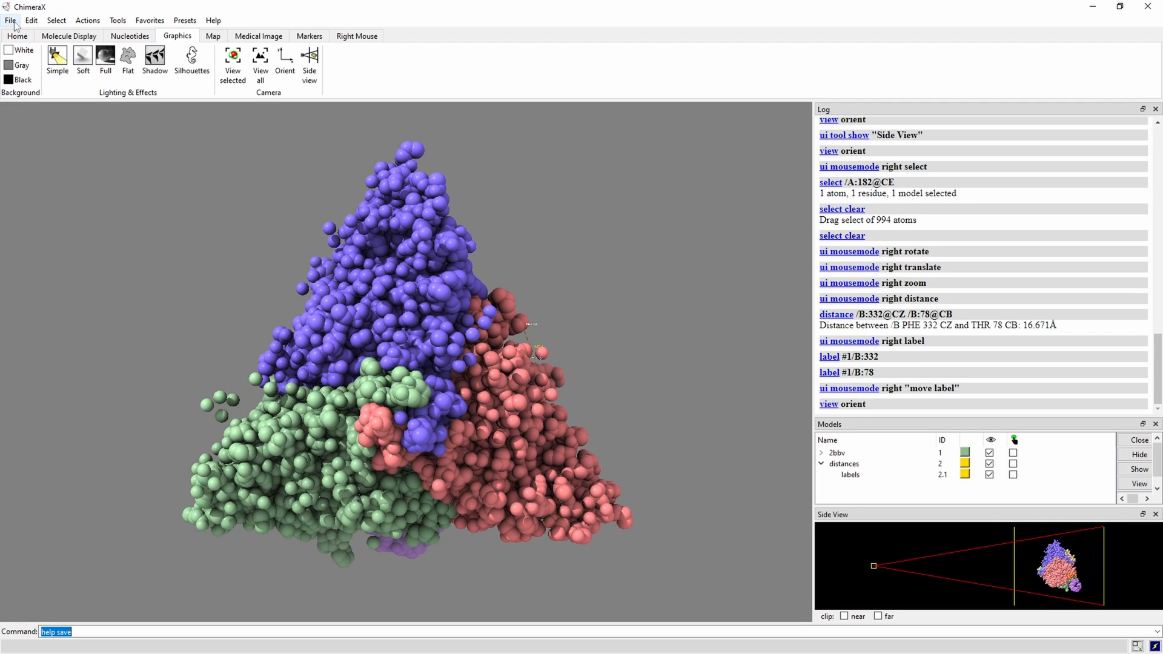
pyautogui.click(10, 21)
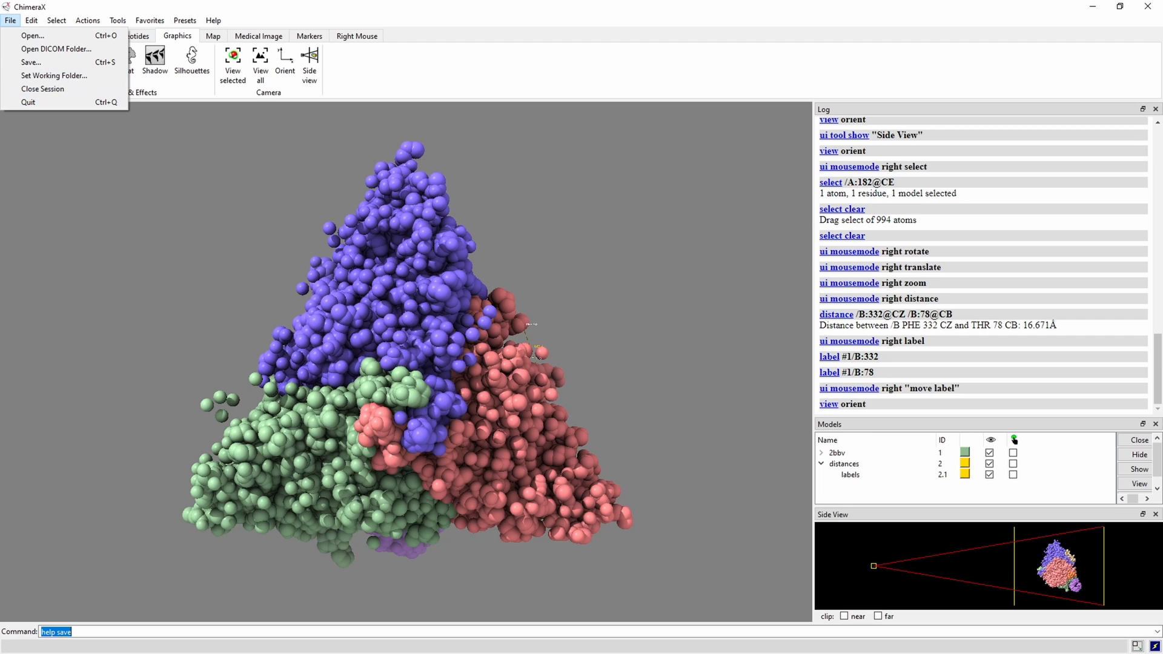
pyautogui.click(56, 21)
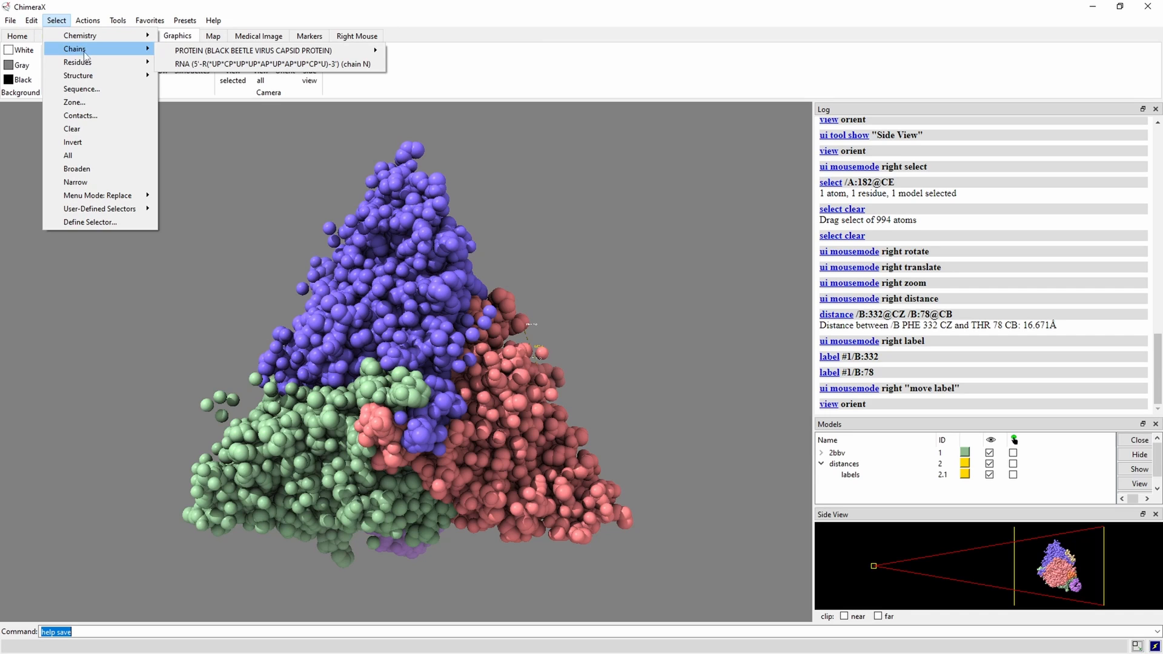
pyautogui.moveTo(78, 75)
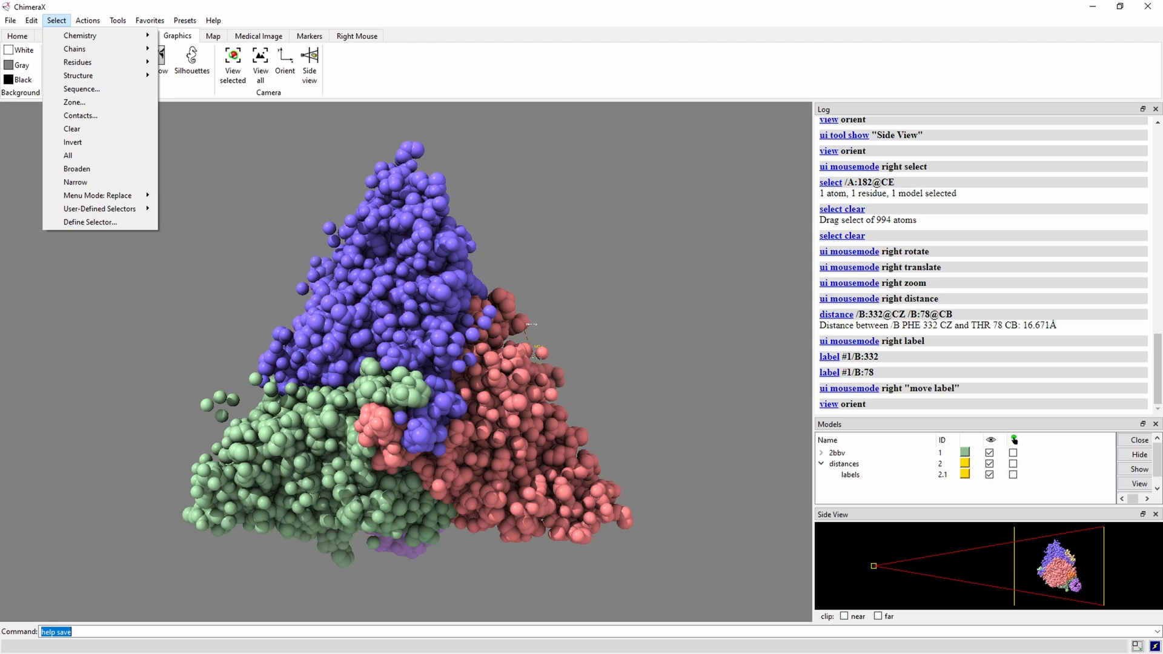
# - Bring up the Actions menu listing atom, cartoon, surface, color and label actions
pyautogui.click(87, 20)
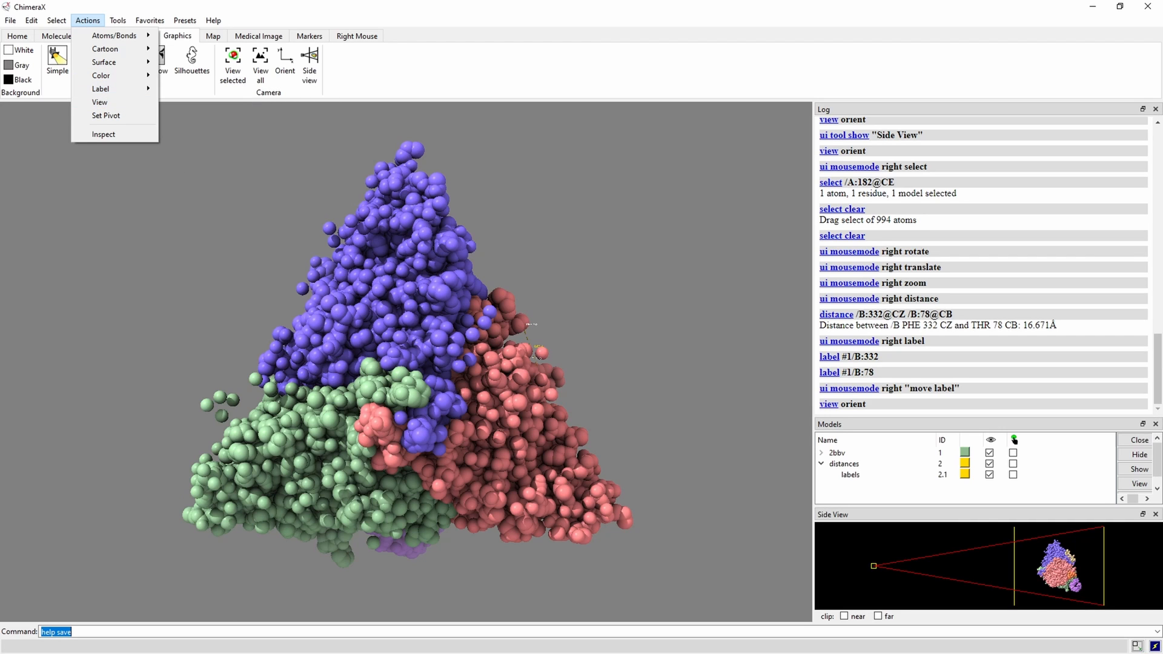
# - Show the Tools menu with its General, Sequence and Structure Prediction categories
pyautogui.click(117, 21)
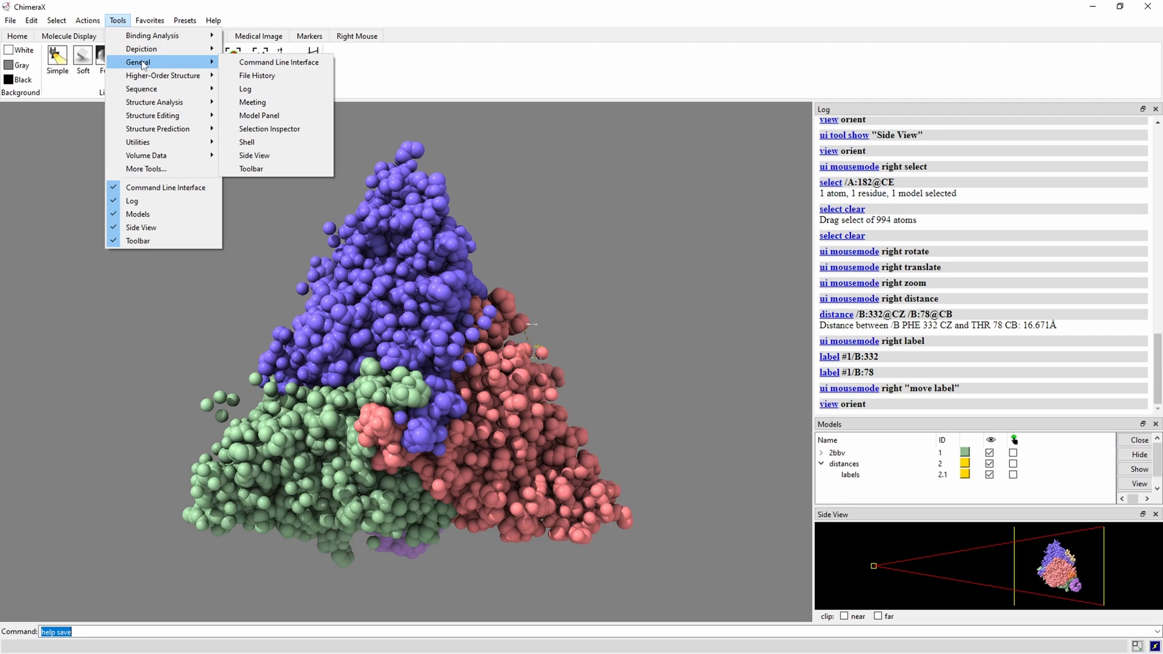
pyautogui.moveTo(140, 89)
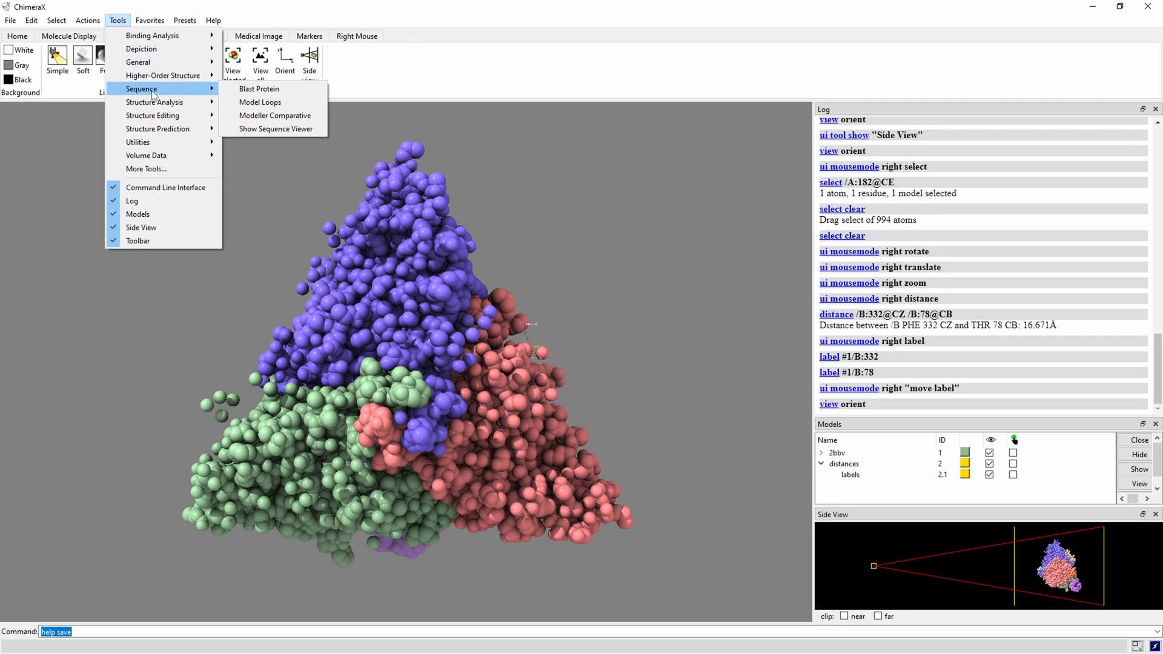
pyautogui.moveTo(156, 128)
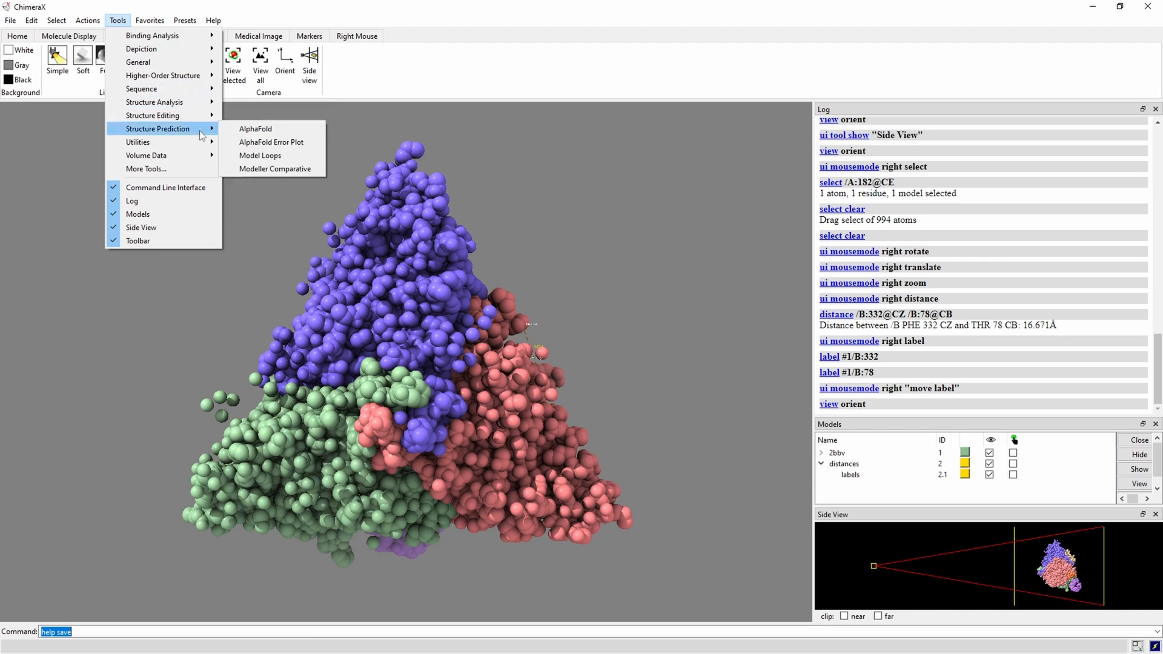
pyautogui.moveTo(154, 102)
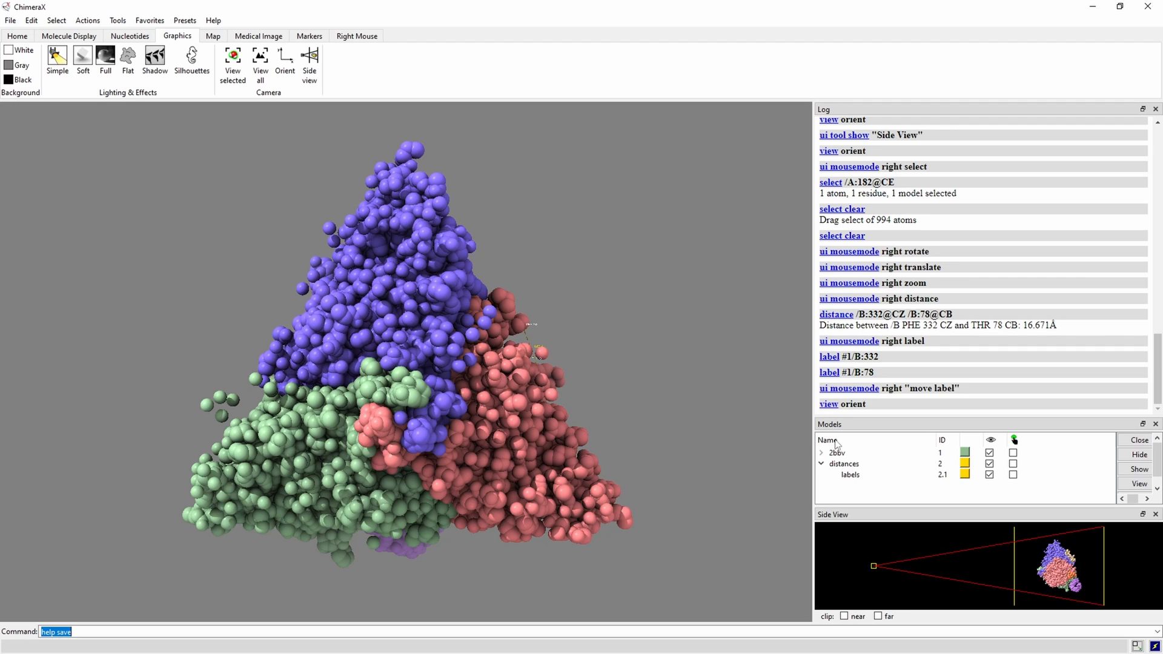
pyautogui.moveTo(837, 460)
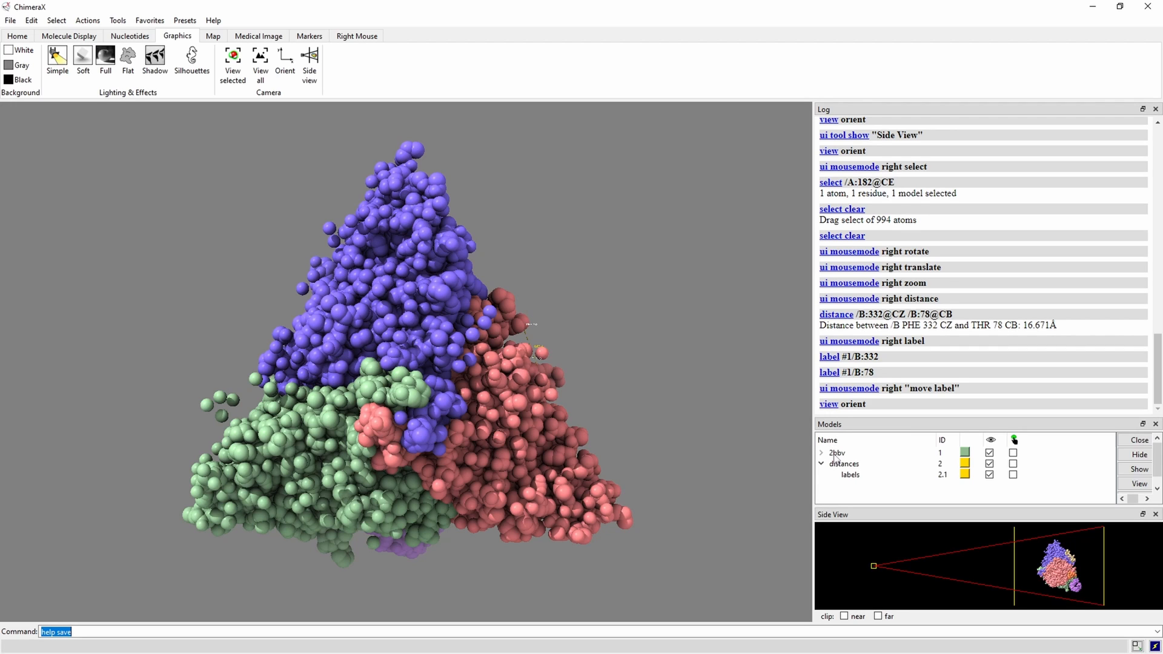
pyautogui.moveTo(943, 458)
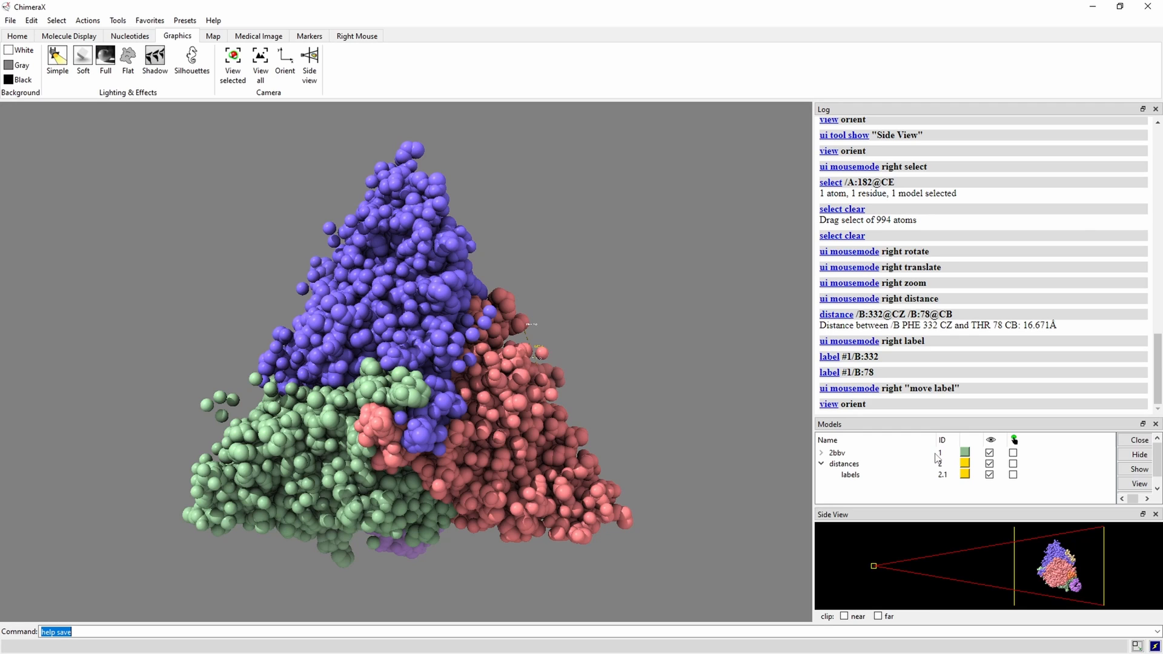
pyautogui.moveTo(950, 458)
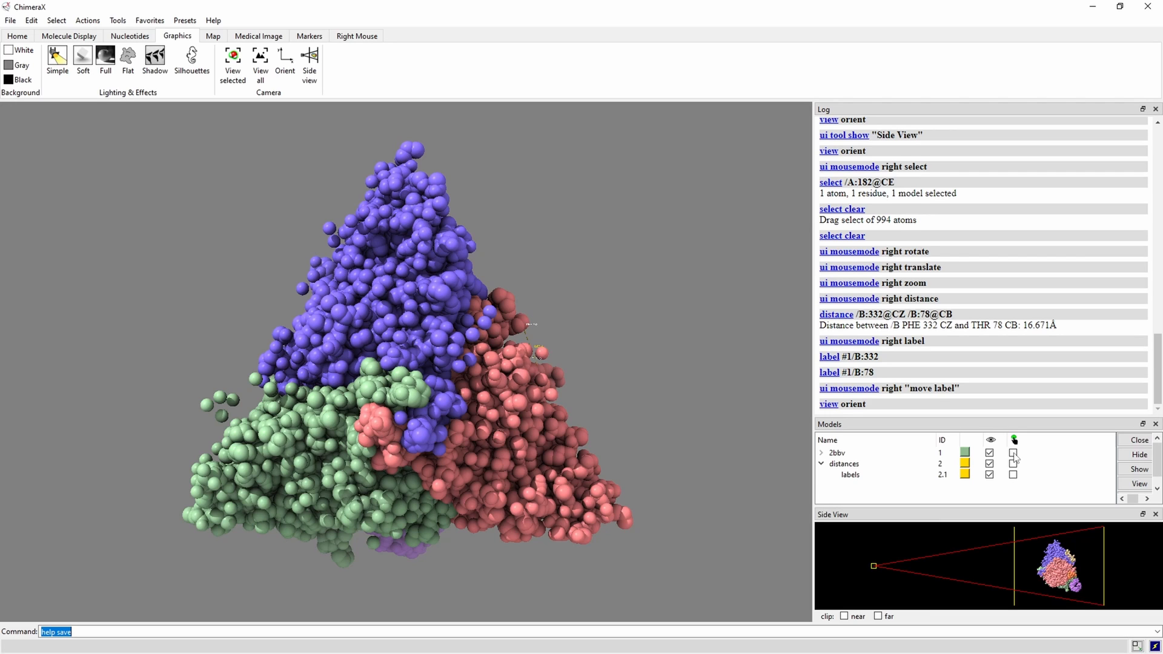
# - Scroll the Log back to the chain table and through the color bychain and style commands
pyautogui.click(1013, 453)
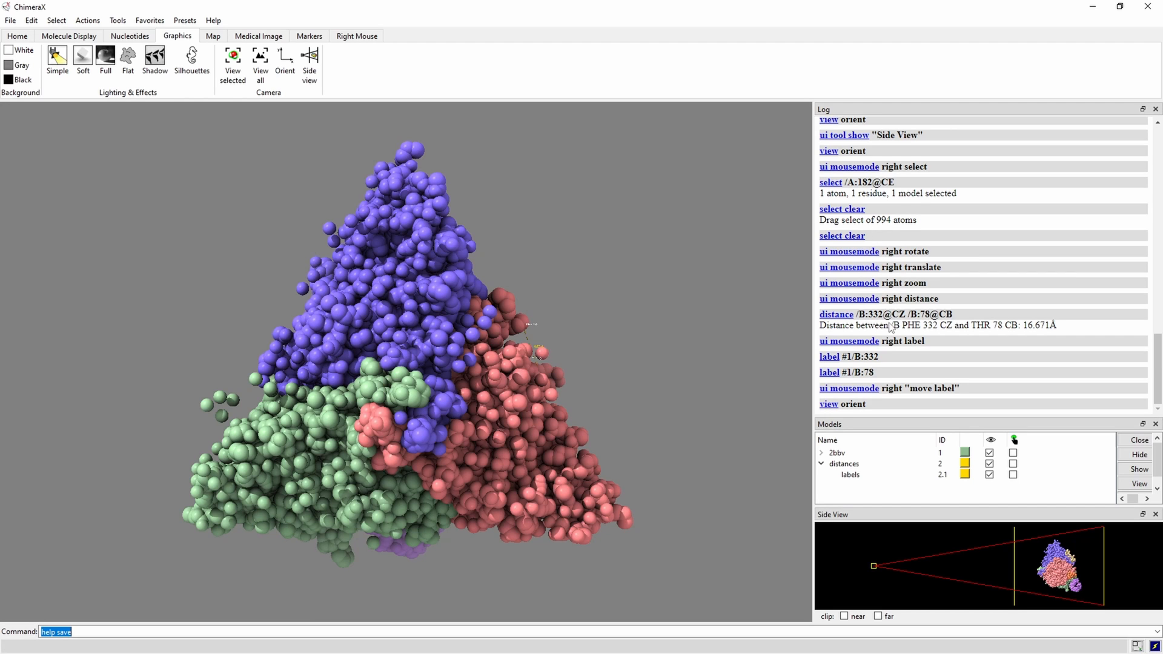
pyautogui.scroll(3)
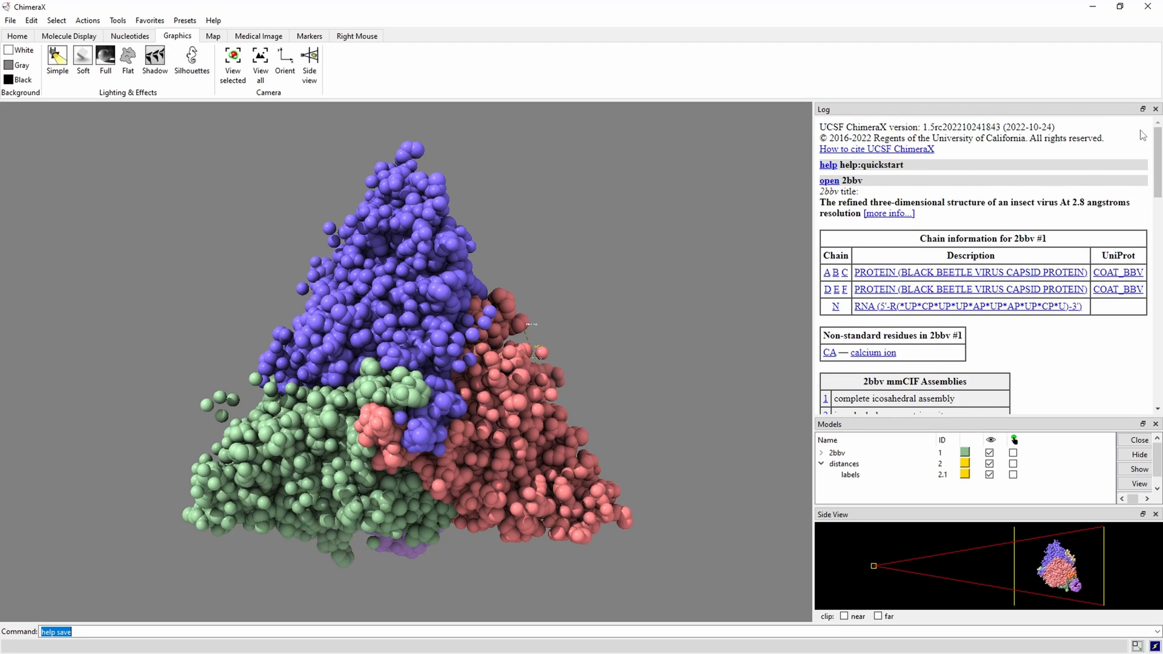
pyautogui.scroll(-3)
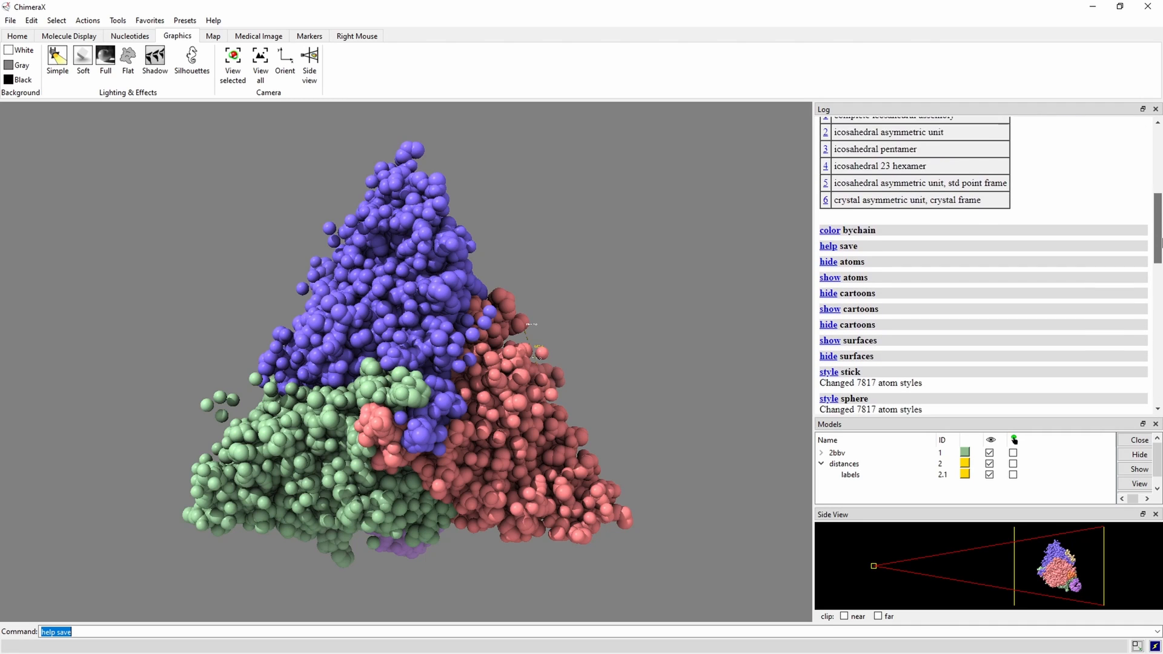
pyautogui.scroll(-3)
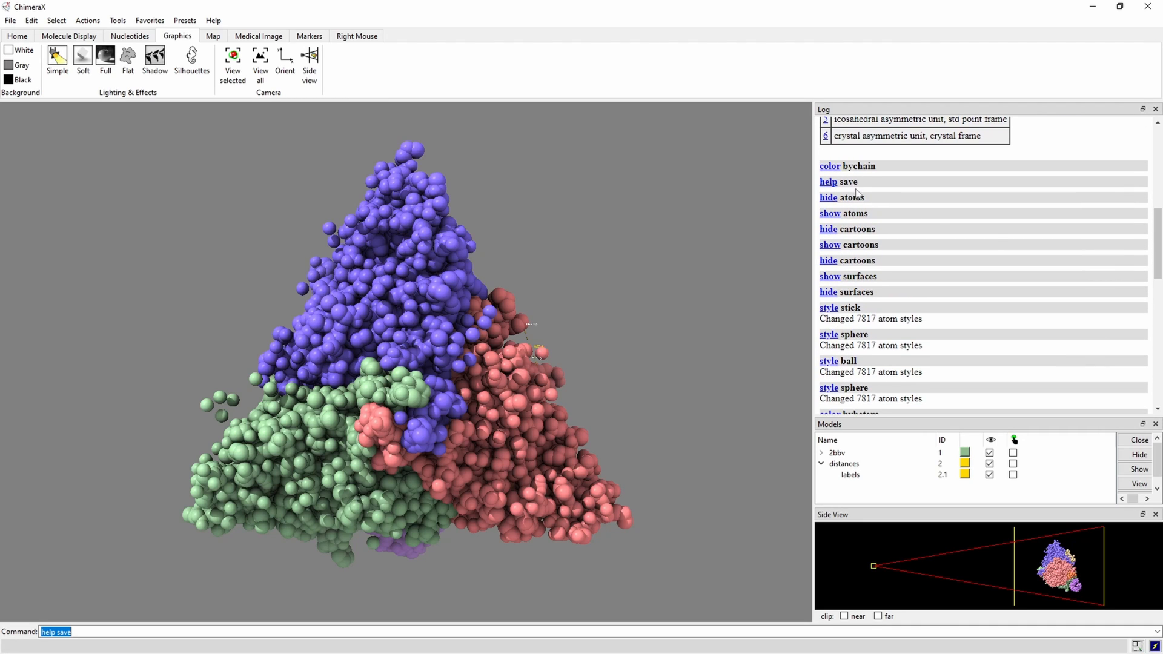
pyautogui.moveTo(867, 347)
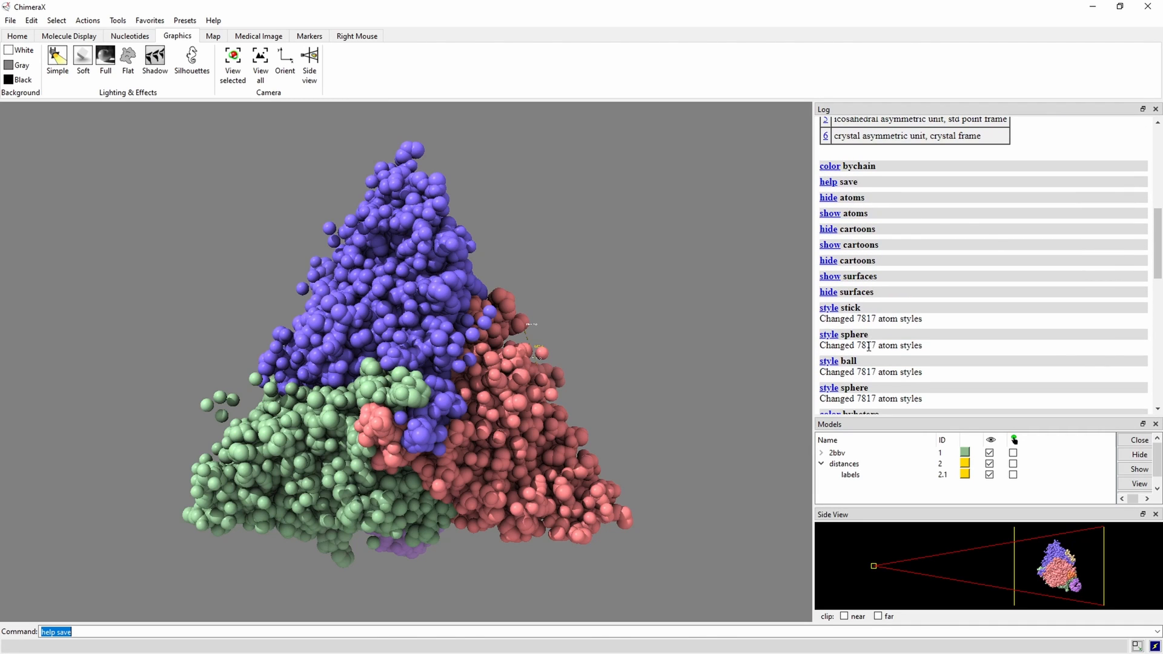